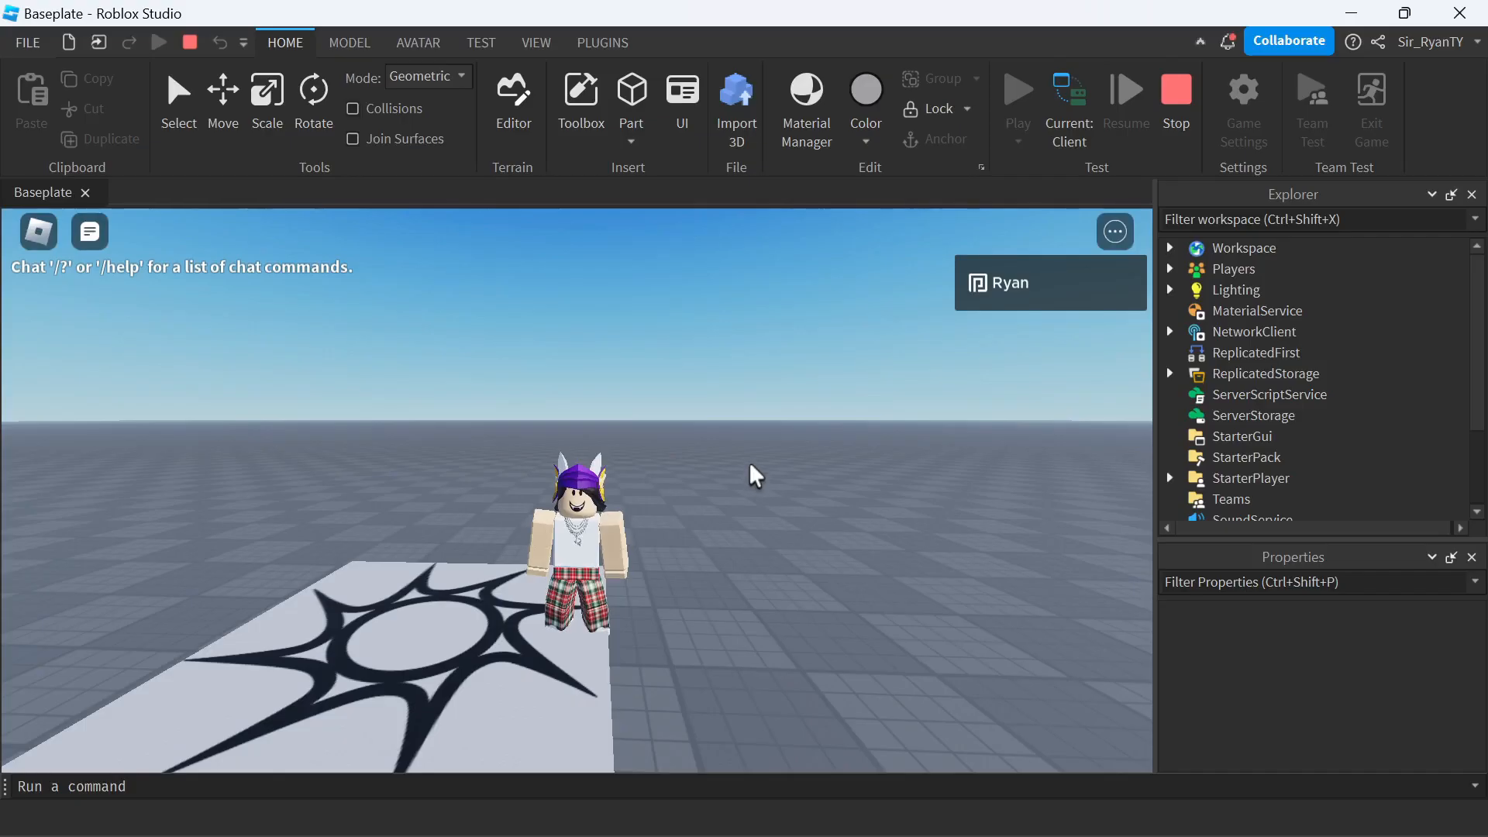
{"action": "mouse_move", "coordinate": [758, 471]}
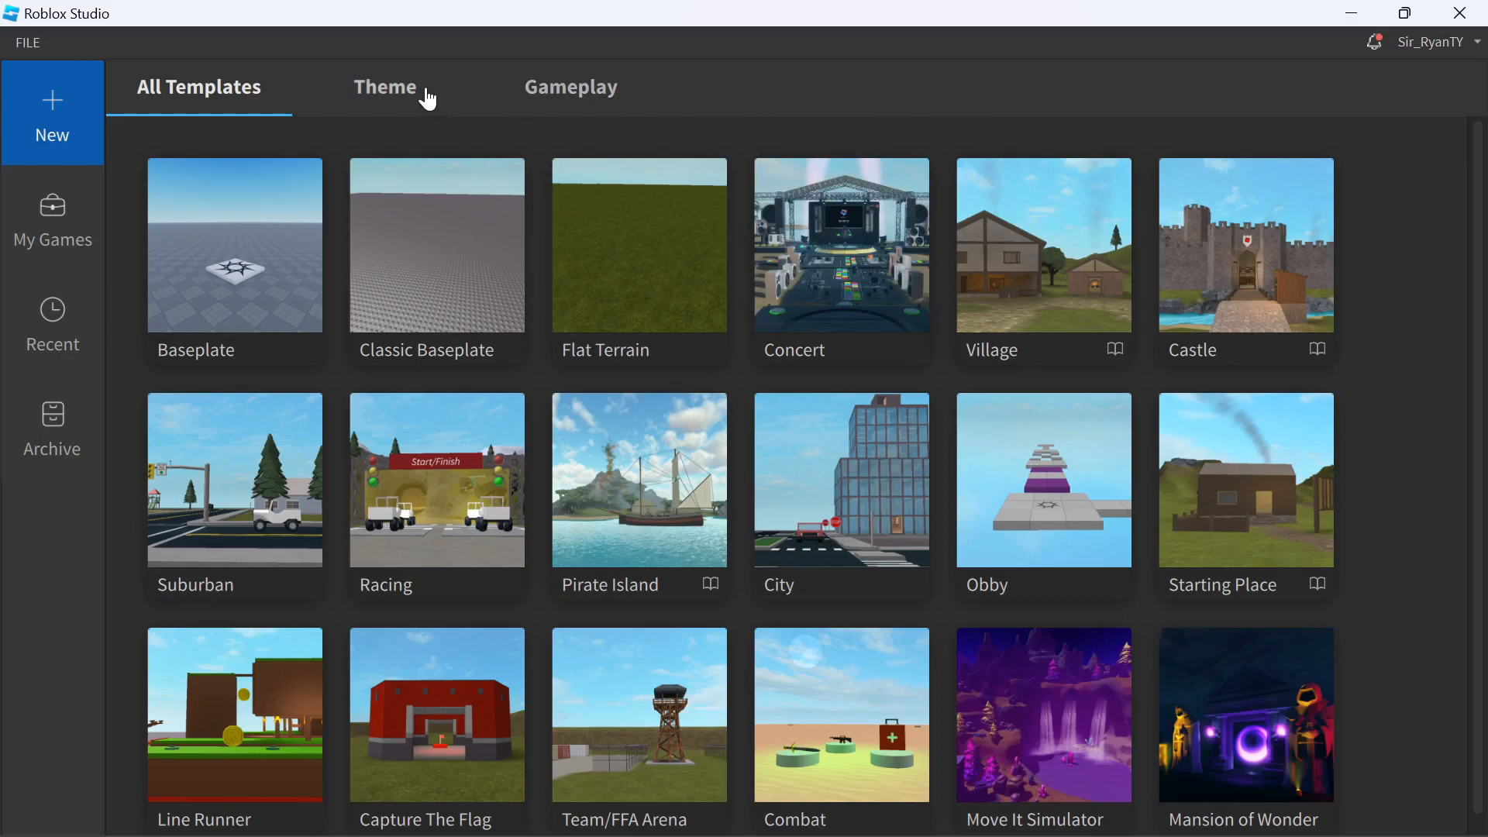
{"action": "mouse_move", "coordinate": [262, 227]}
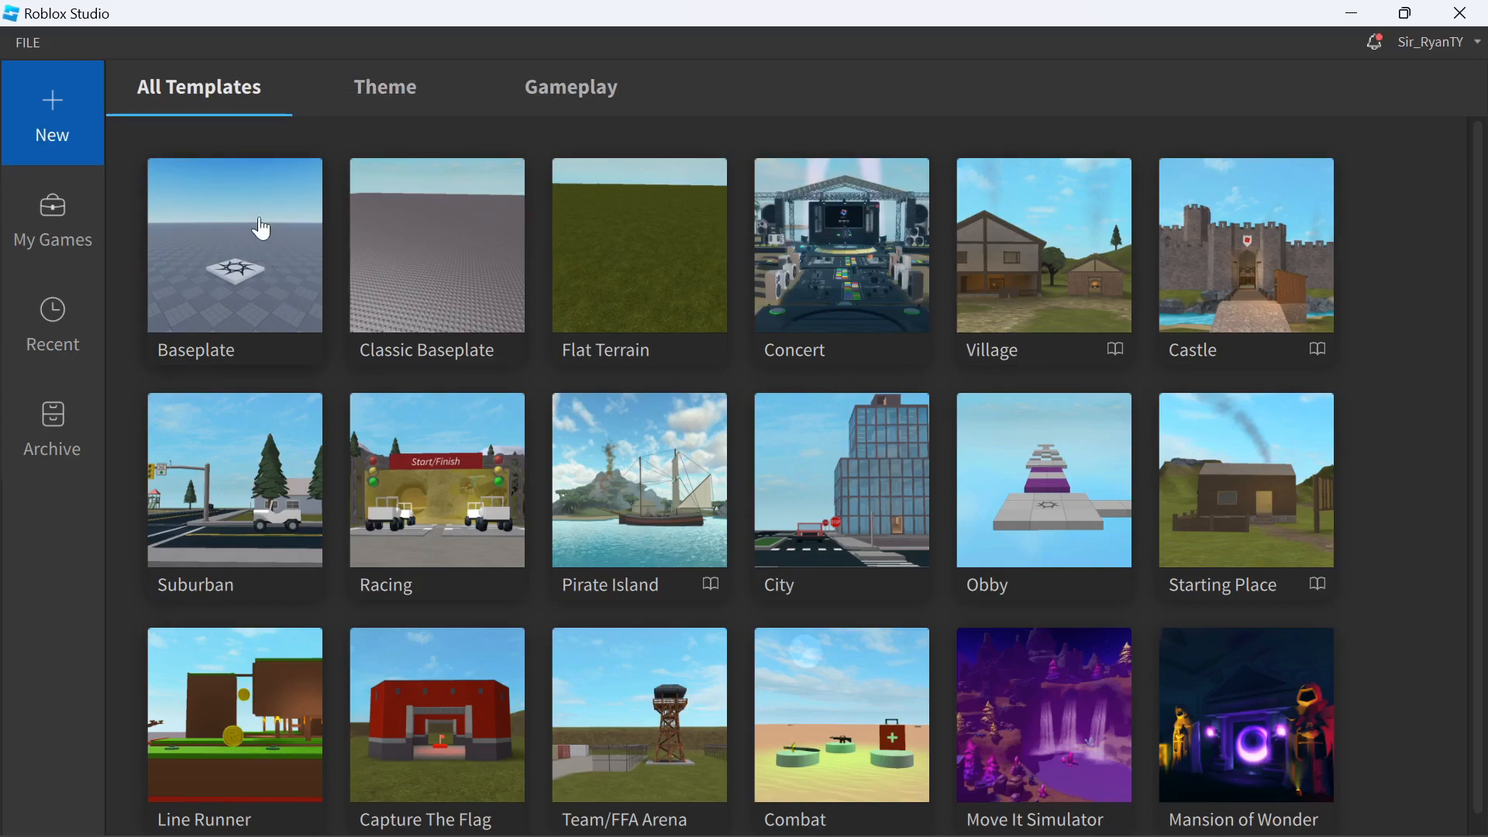
{"action": "mouse_move", "coordinate": [1324, 414]}
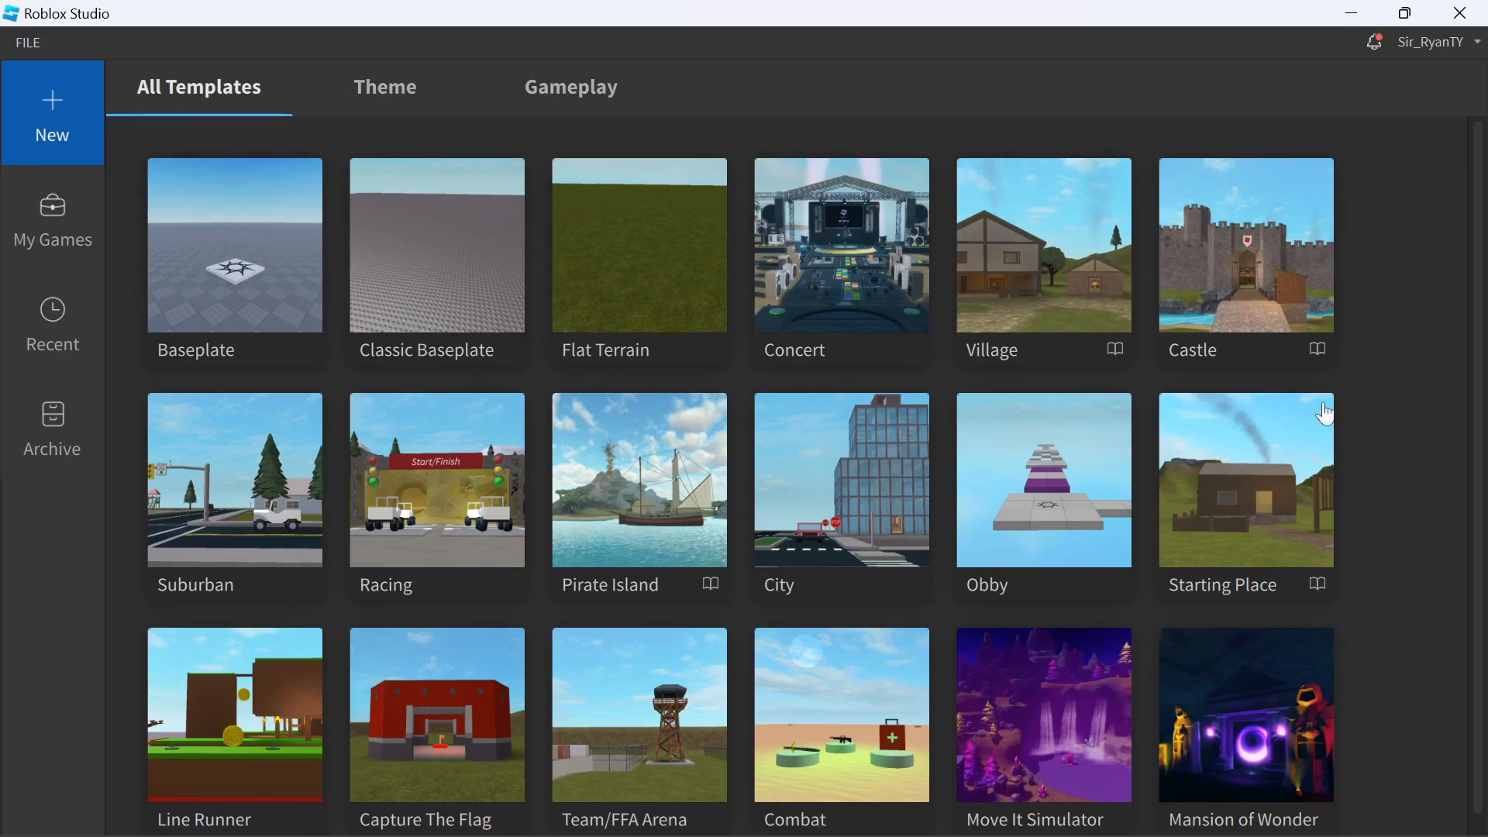
{"action": "mouse_move", "coordinate": [276, 294]}
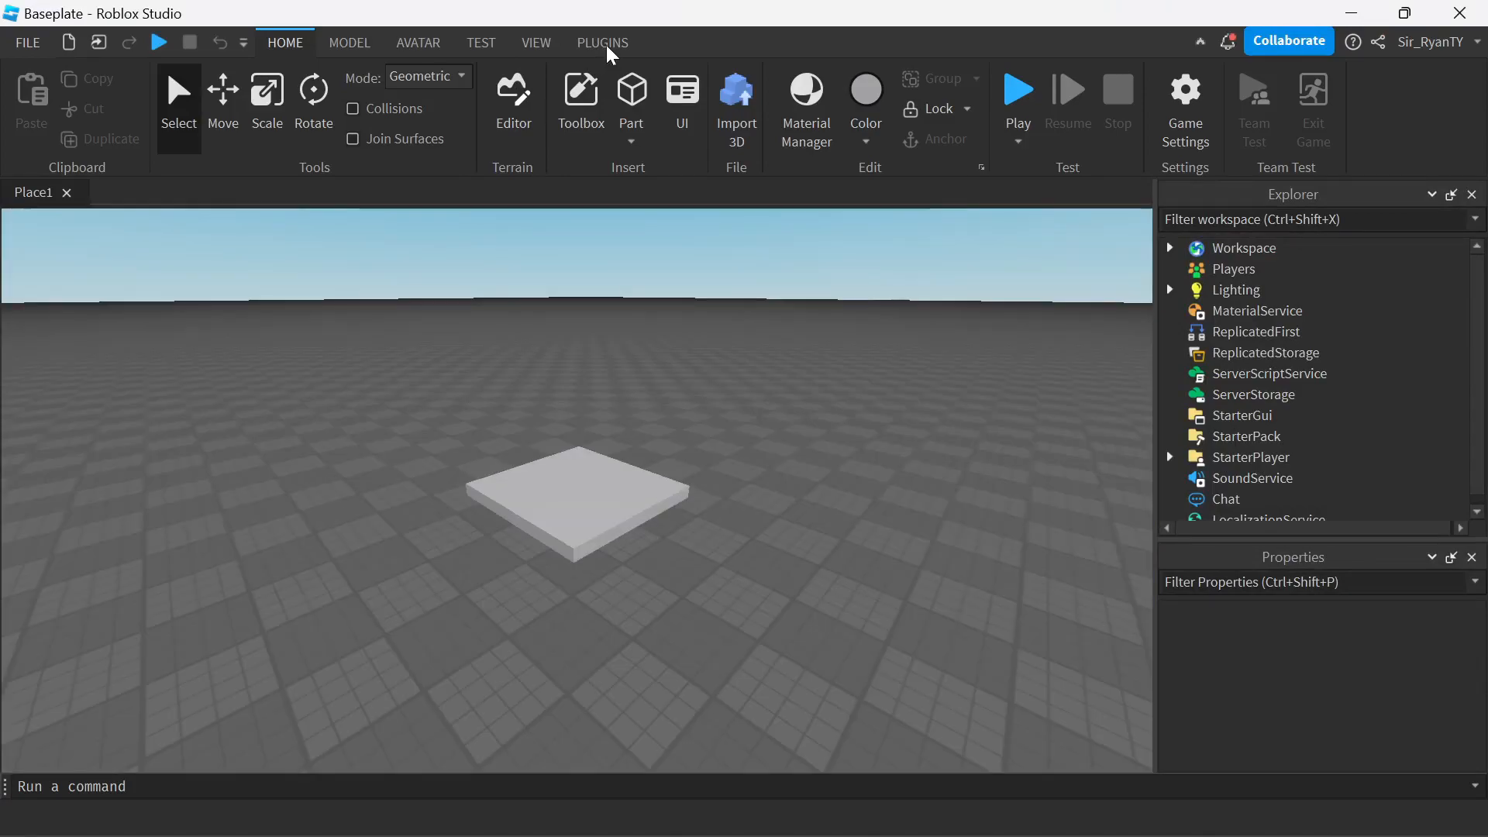
{"action": "left_click", "coordinate": [602, 43]}
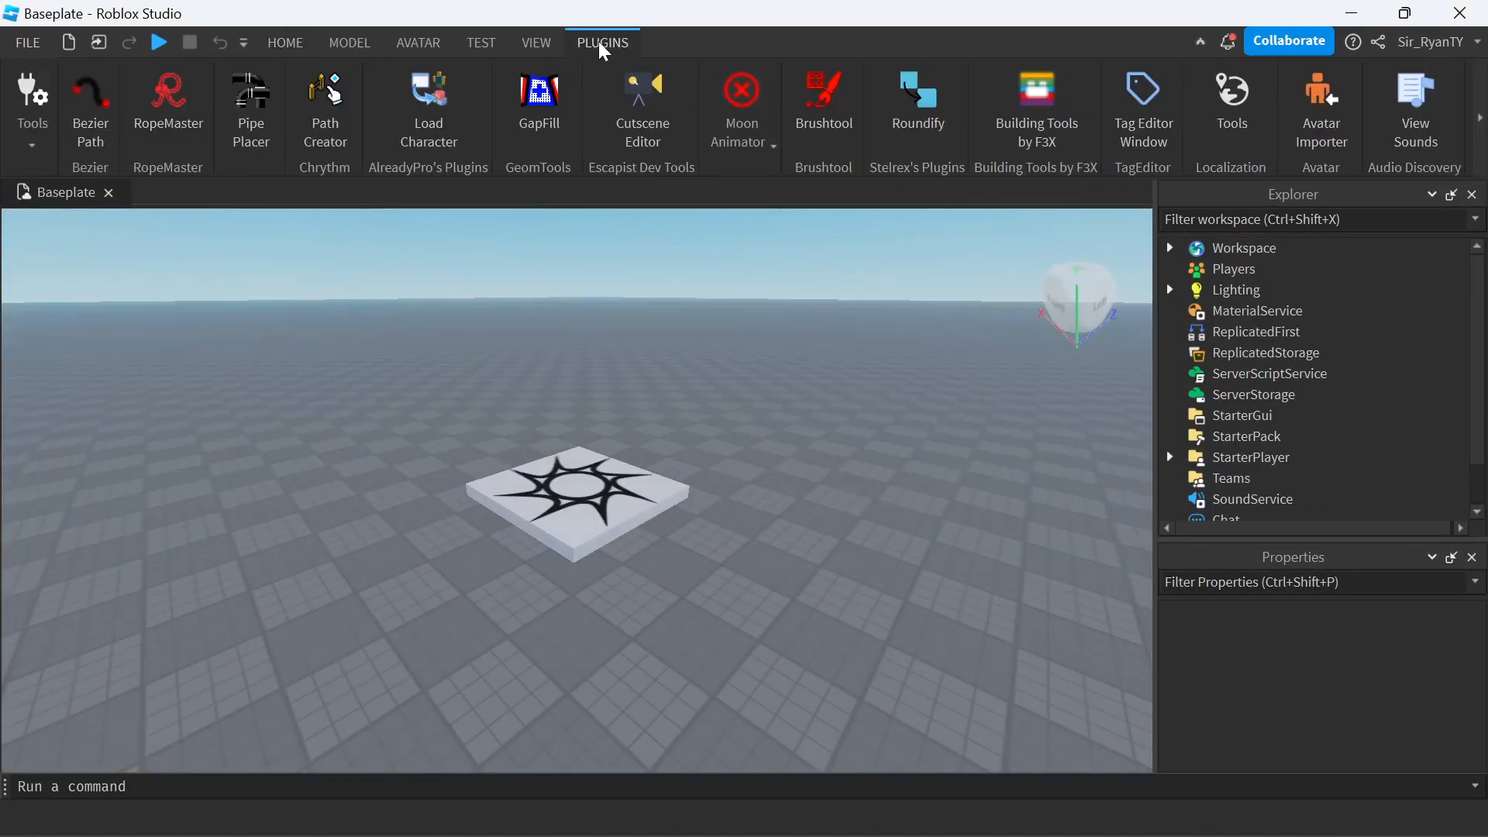
{"action": "left_click", "coordinate": [428, 101]}
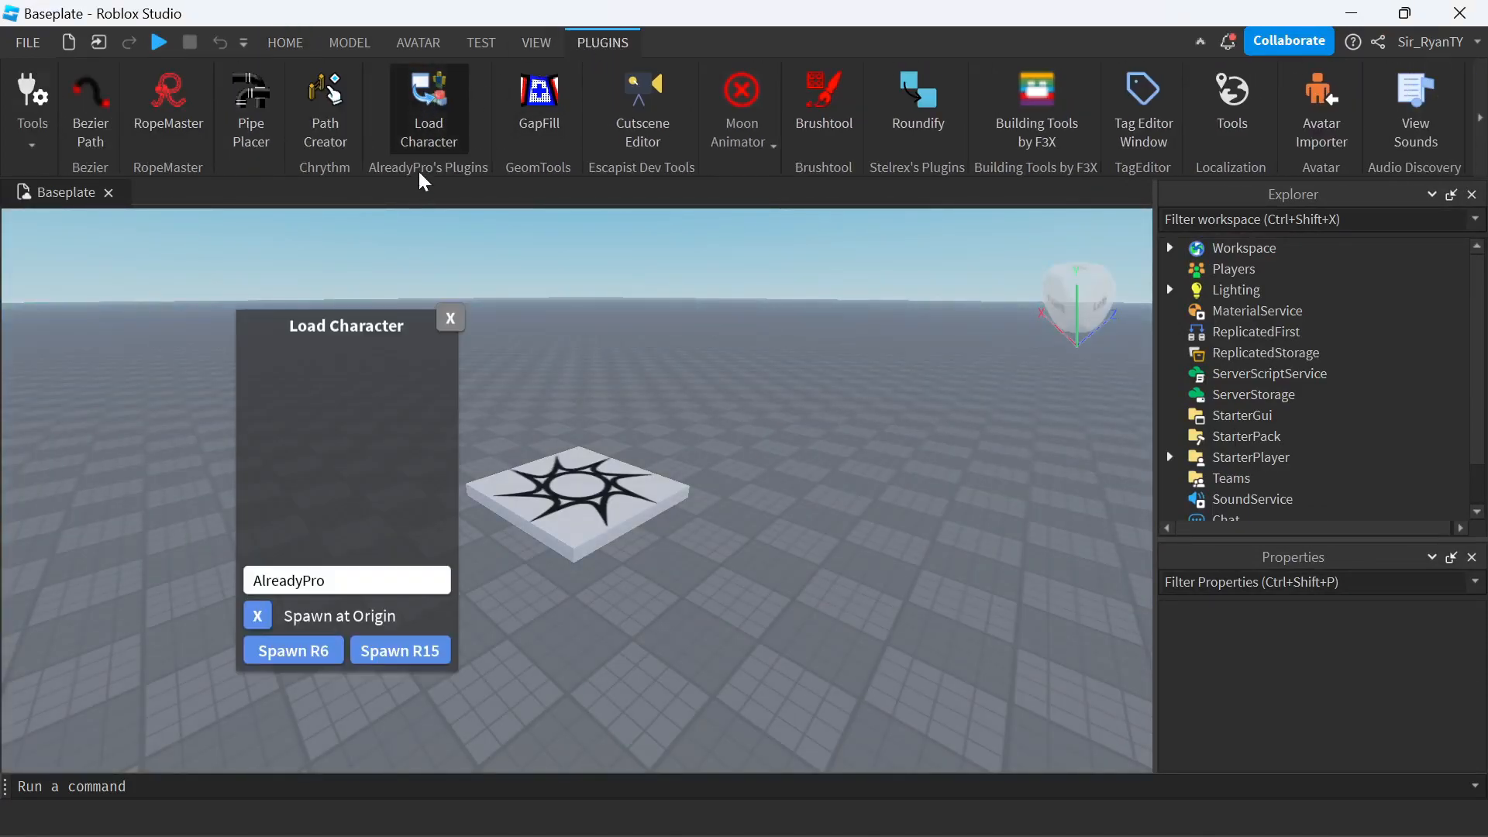
{"action": "left_click", "coordinate": [450, 317]}
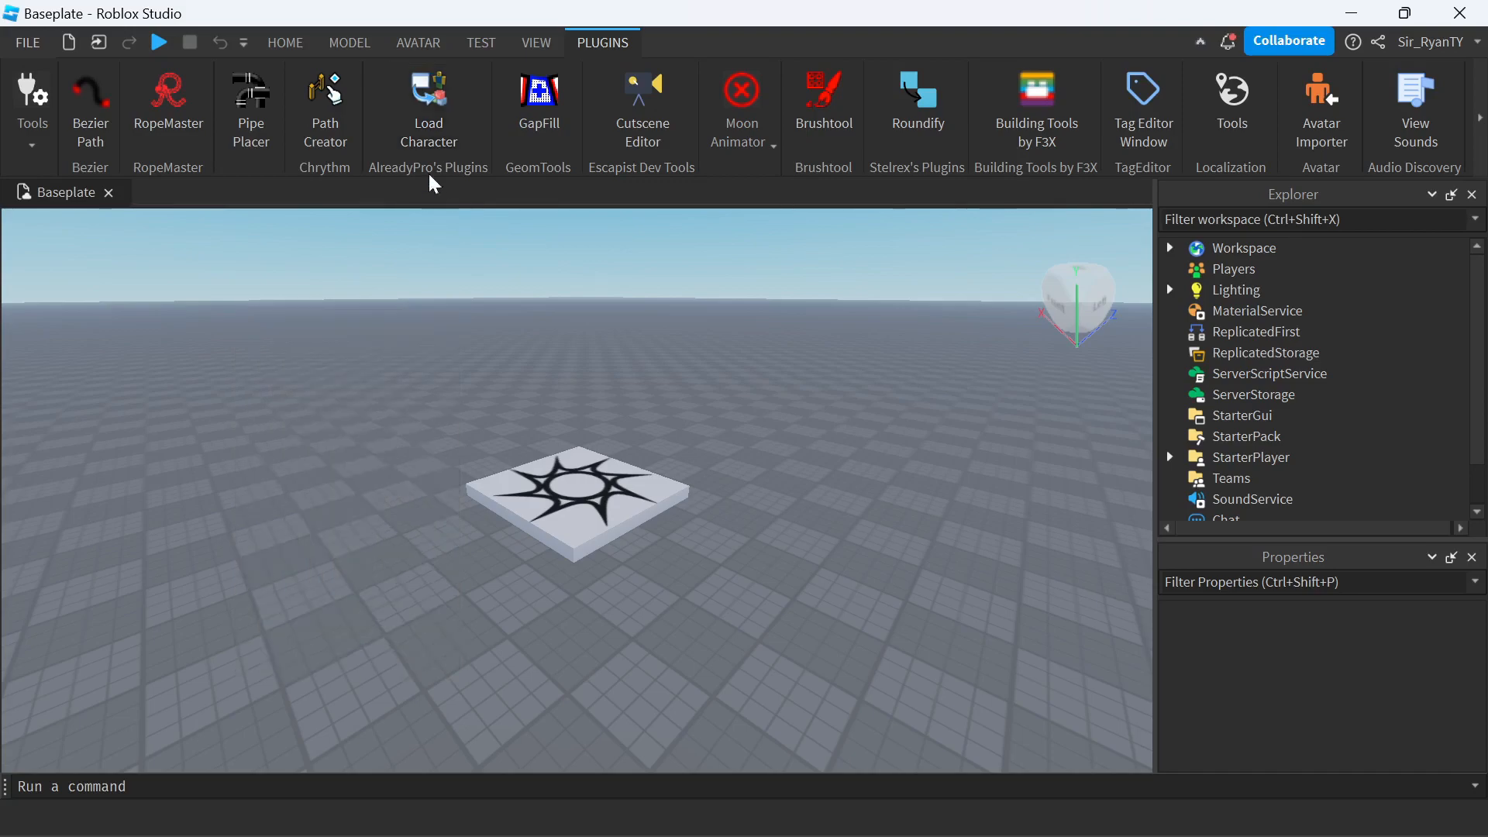
{"action": "left_click", "coordinate": [284, 42]}
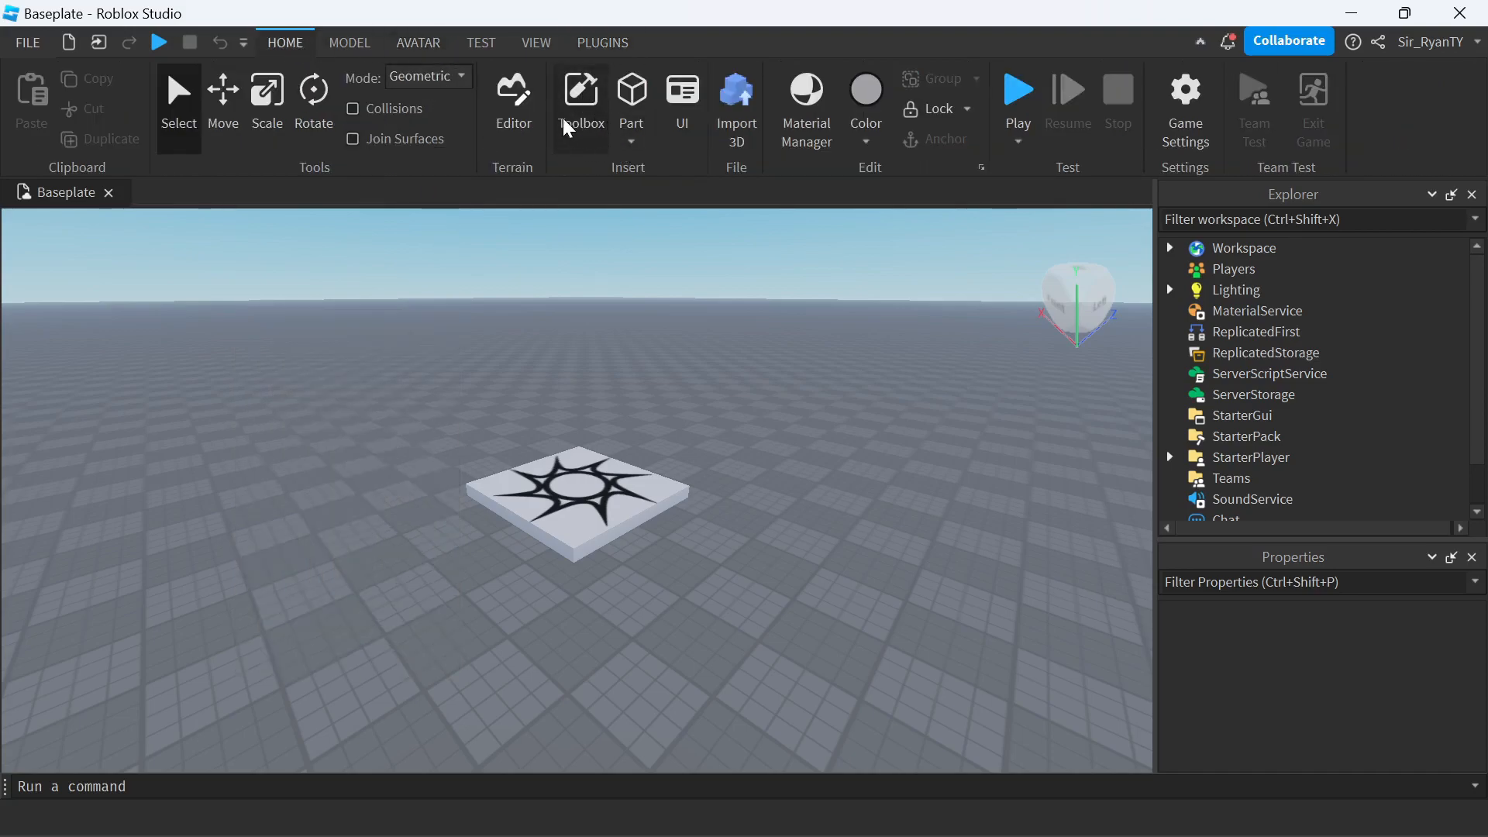
{"action": "left_click", "coordinate": [581, 89]}
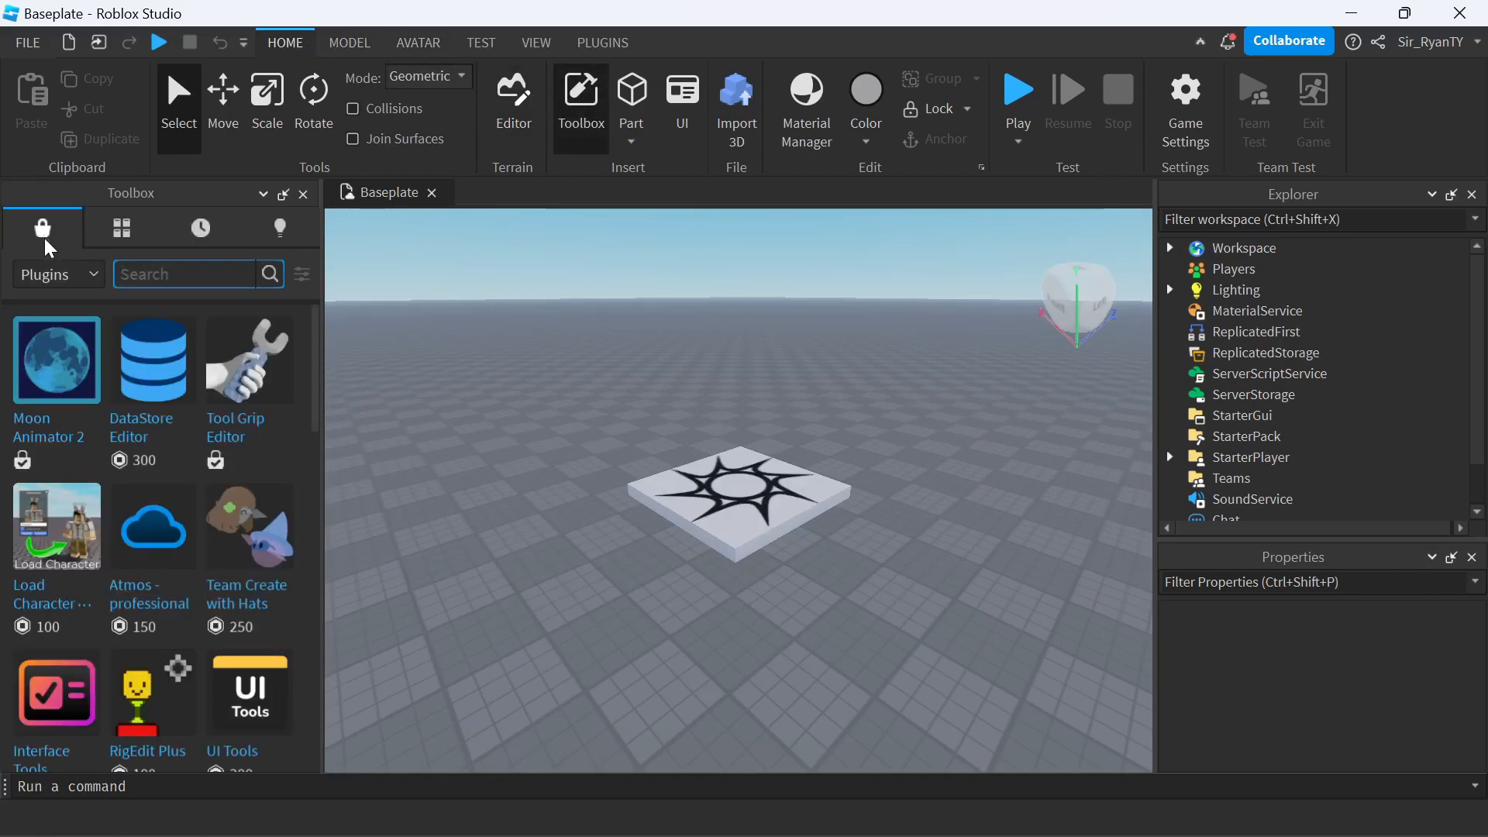
{"action": "mouse_move", "coordinate": [152, 359]}
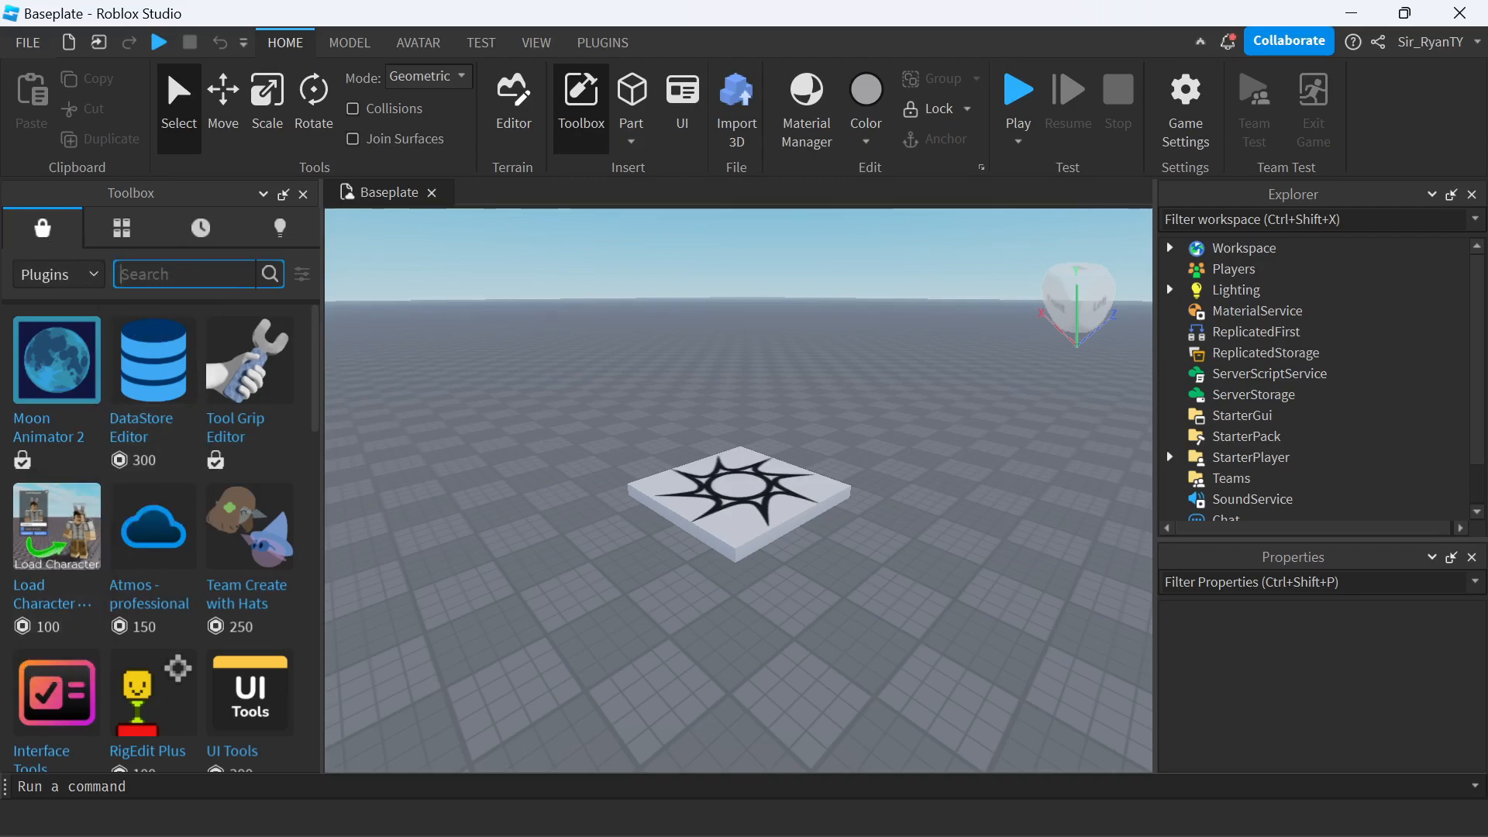
{"action": "type", "text": "load character"}
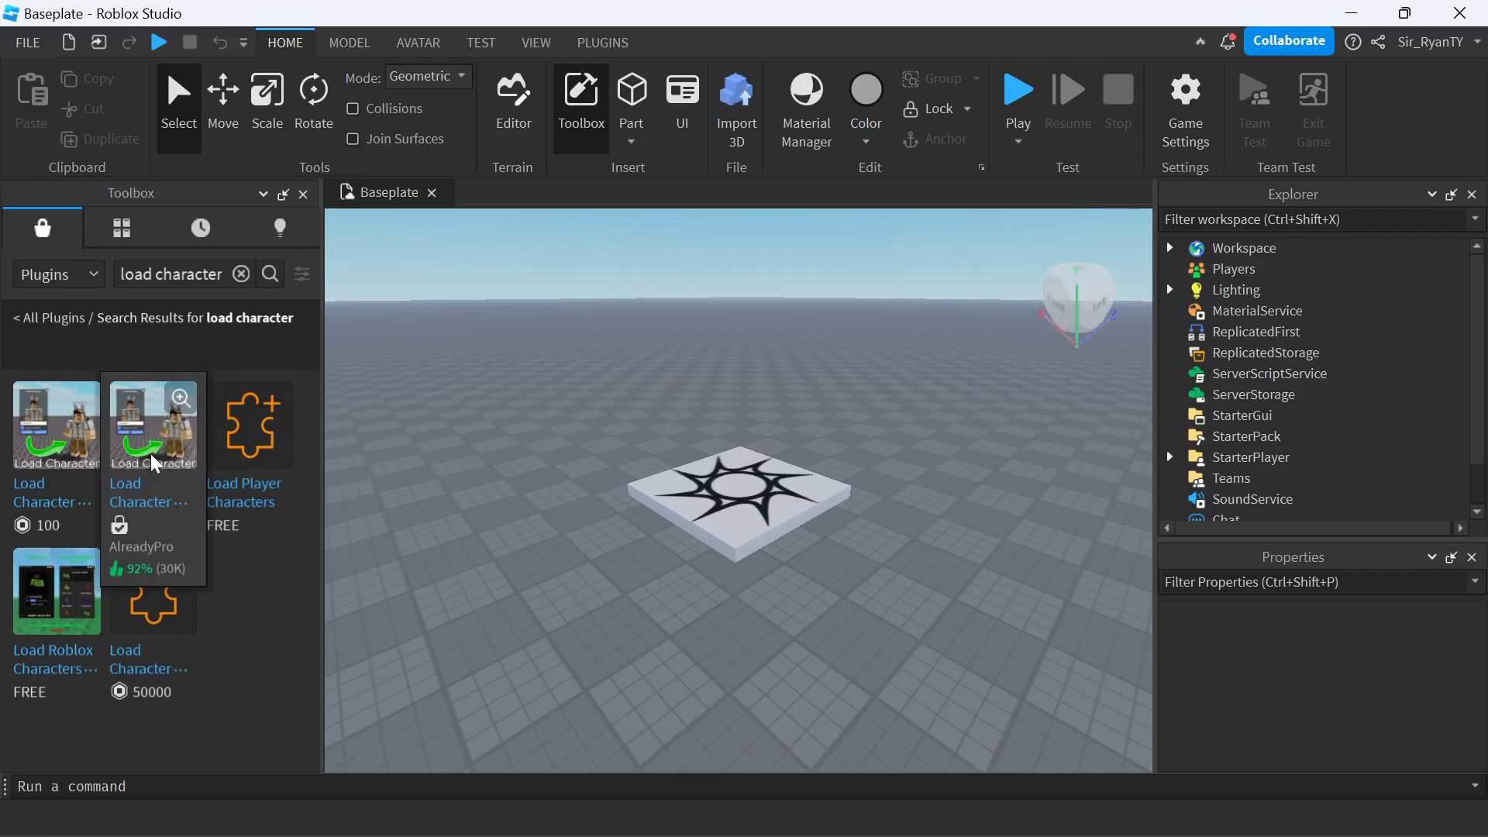
{"action": "left_click", "coordinate": [302, 193]}
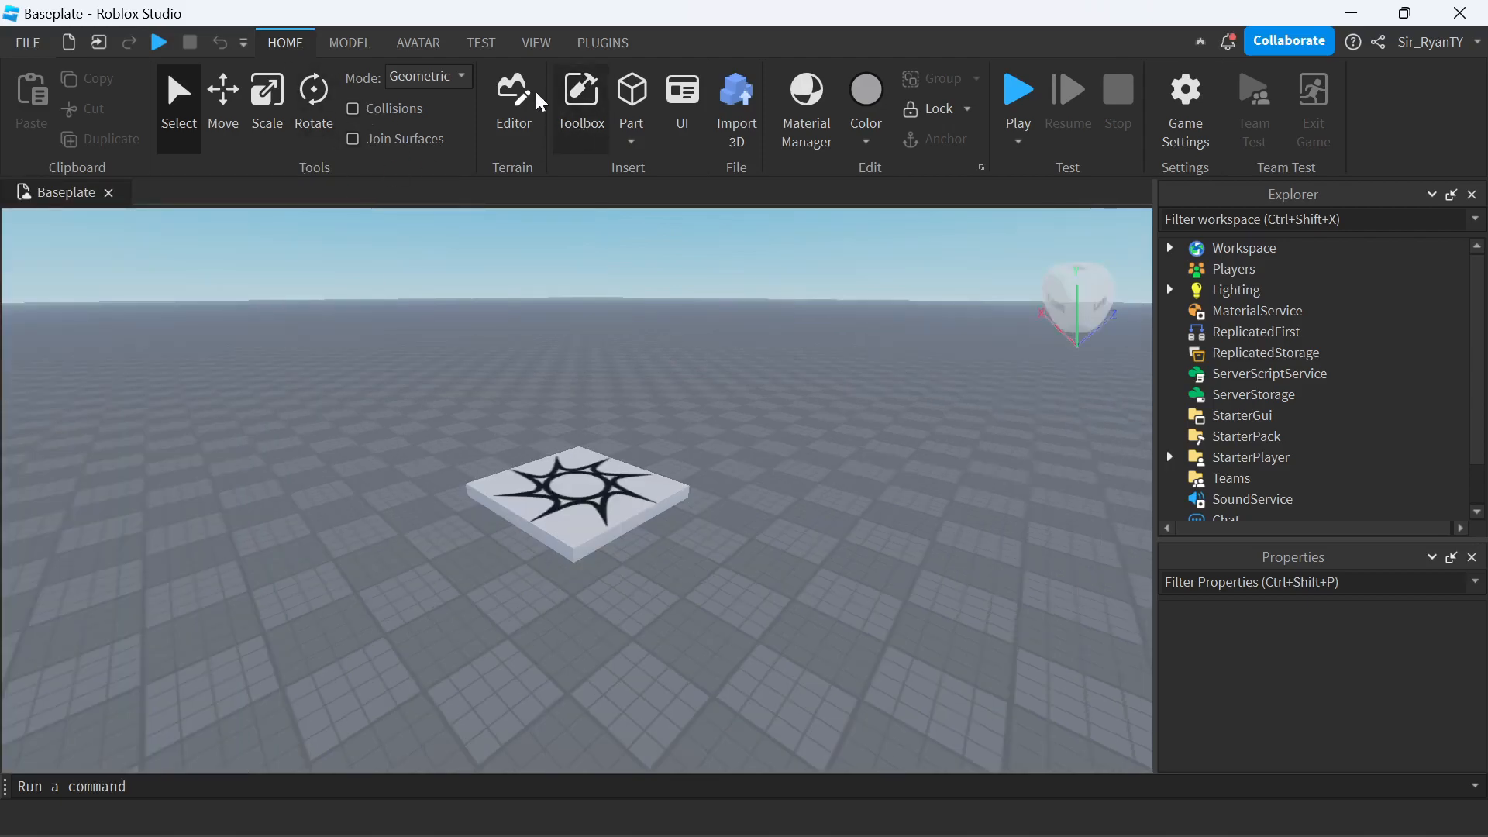
Spawn the Sir_RyanTY avatar via the Load Character plugin with Spawn at Origin turned off
{"action": "left_click", "coordinate": [602, 42]}
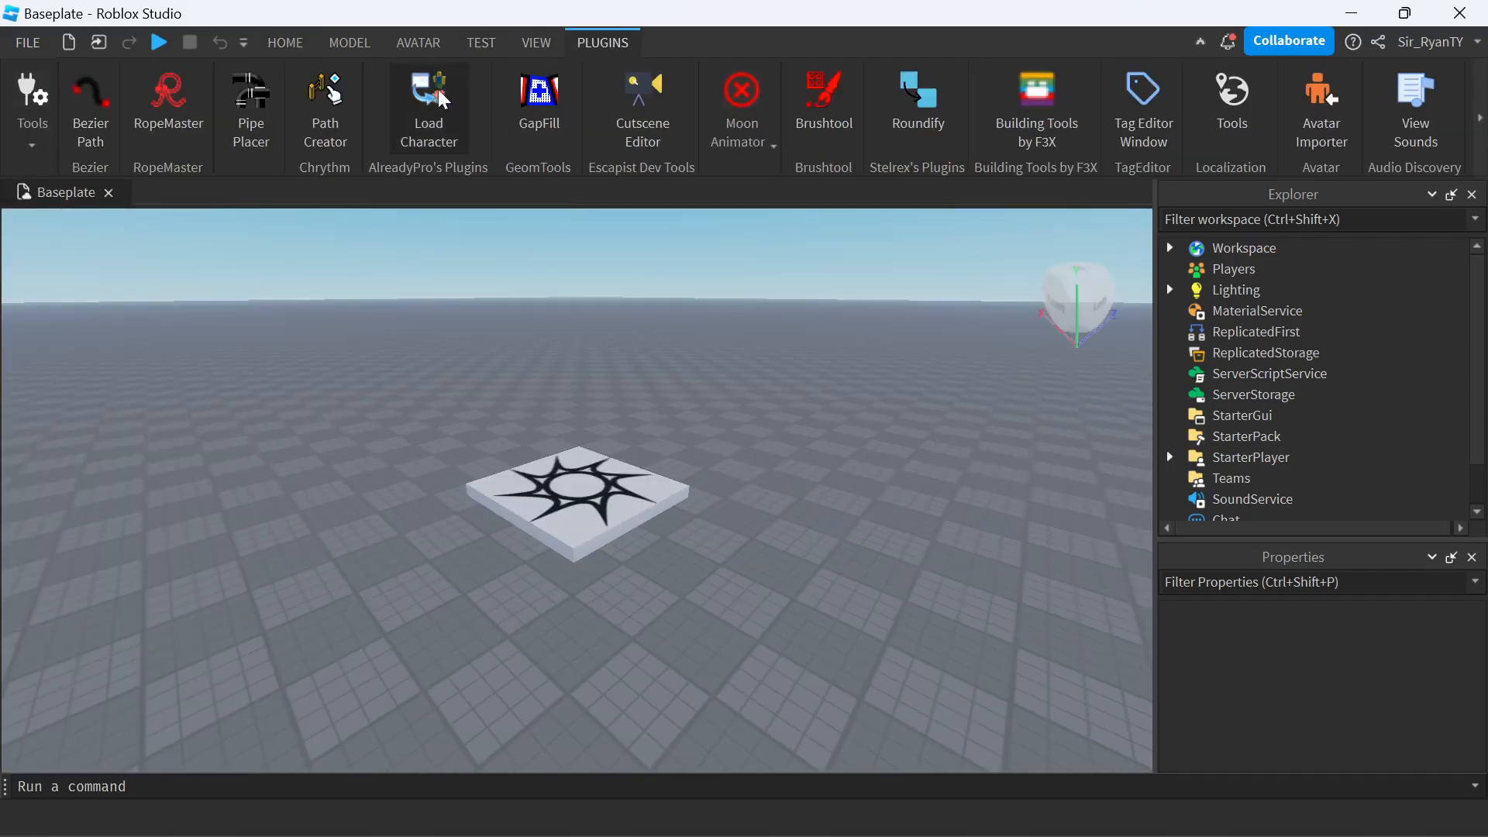
{"action": "left_click", "coordinate": [428, 101]}
{"action": "type", "text": "Sir_"}
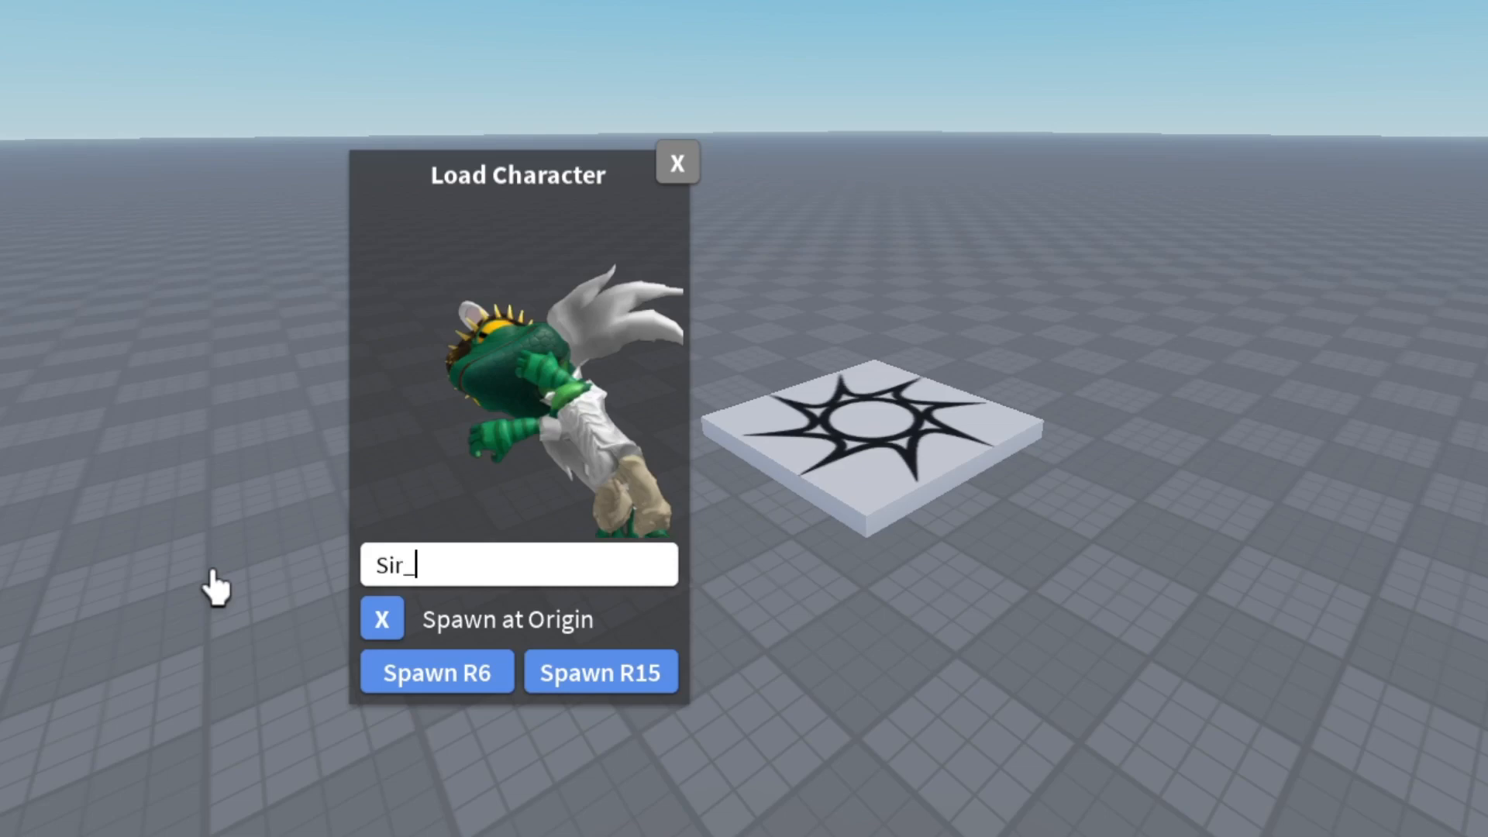
{"action": "type", "text": "RyanTY"}
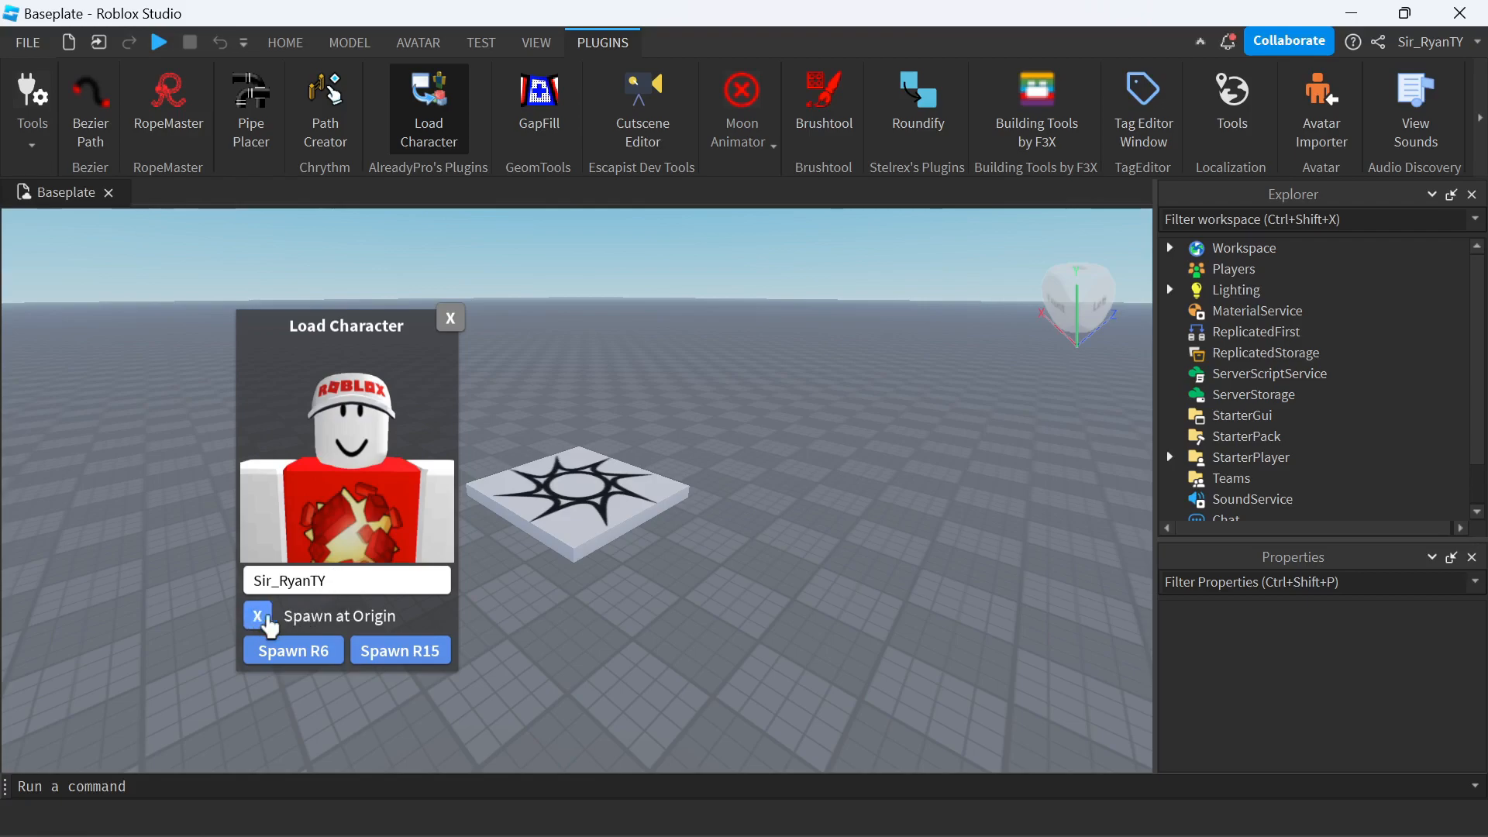
{"action": "left_click", "coordinate": [256, 616]}
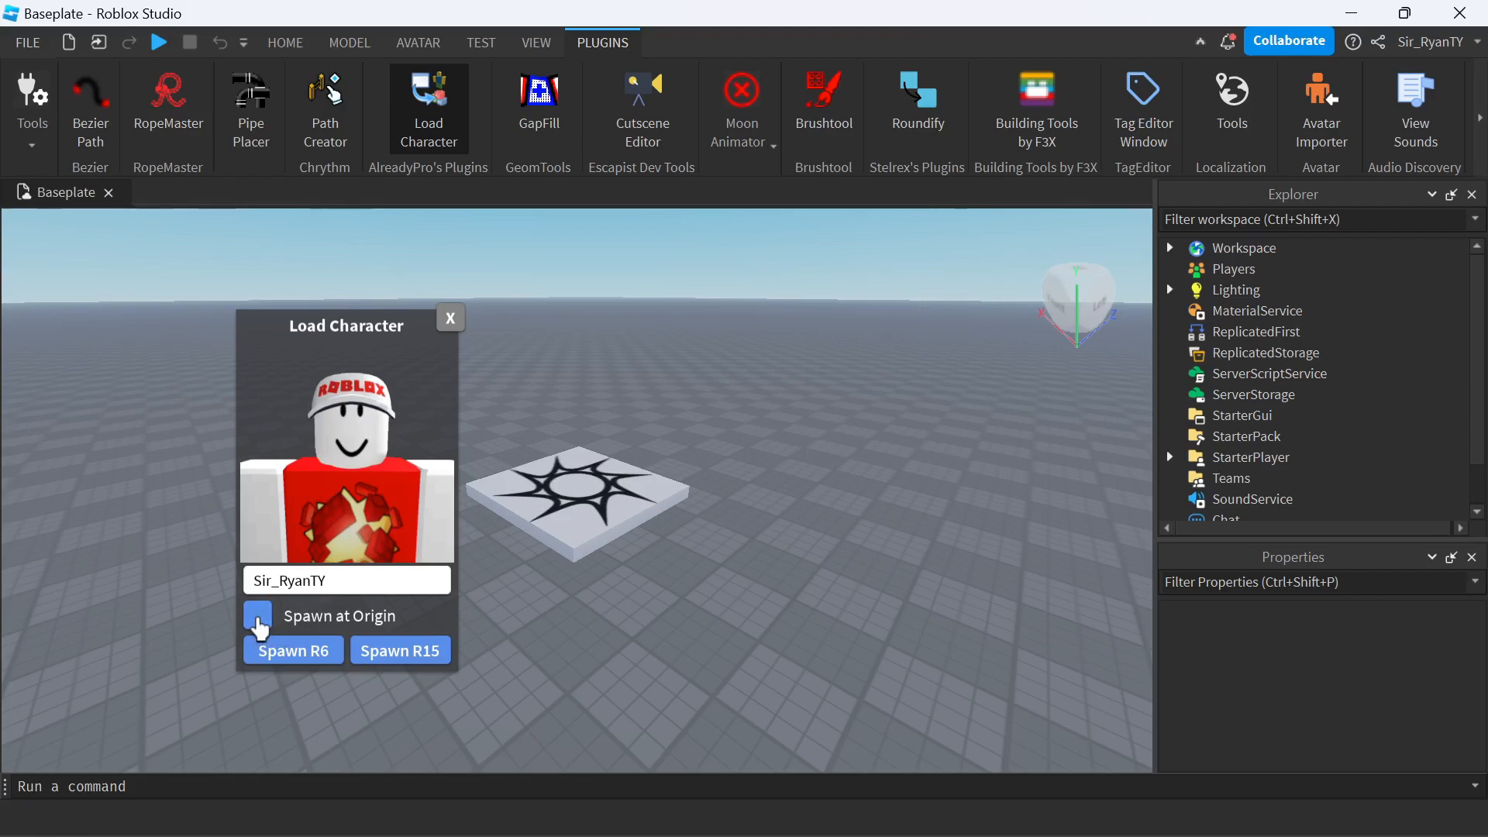
{"action": "left_click", "coordinate": [257, 615]}
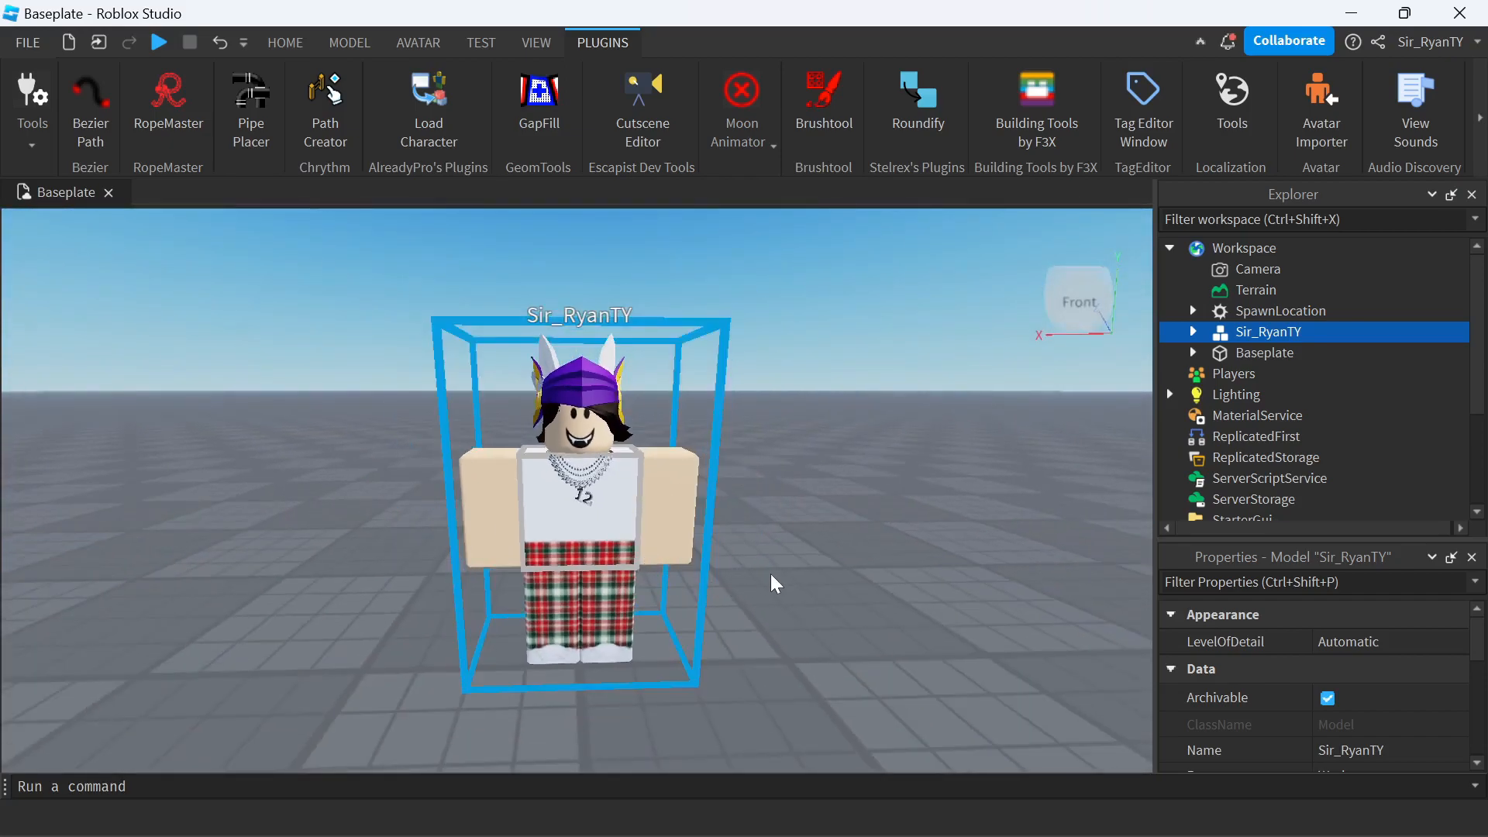
Browse the Toolbox marketplace models to find the Aesthetic room
{"action": "left_click", "coordinate": [284, 42]}
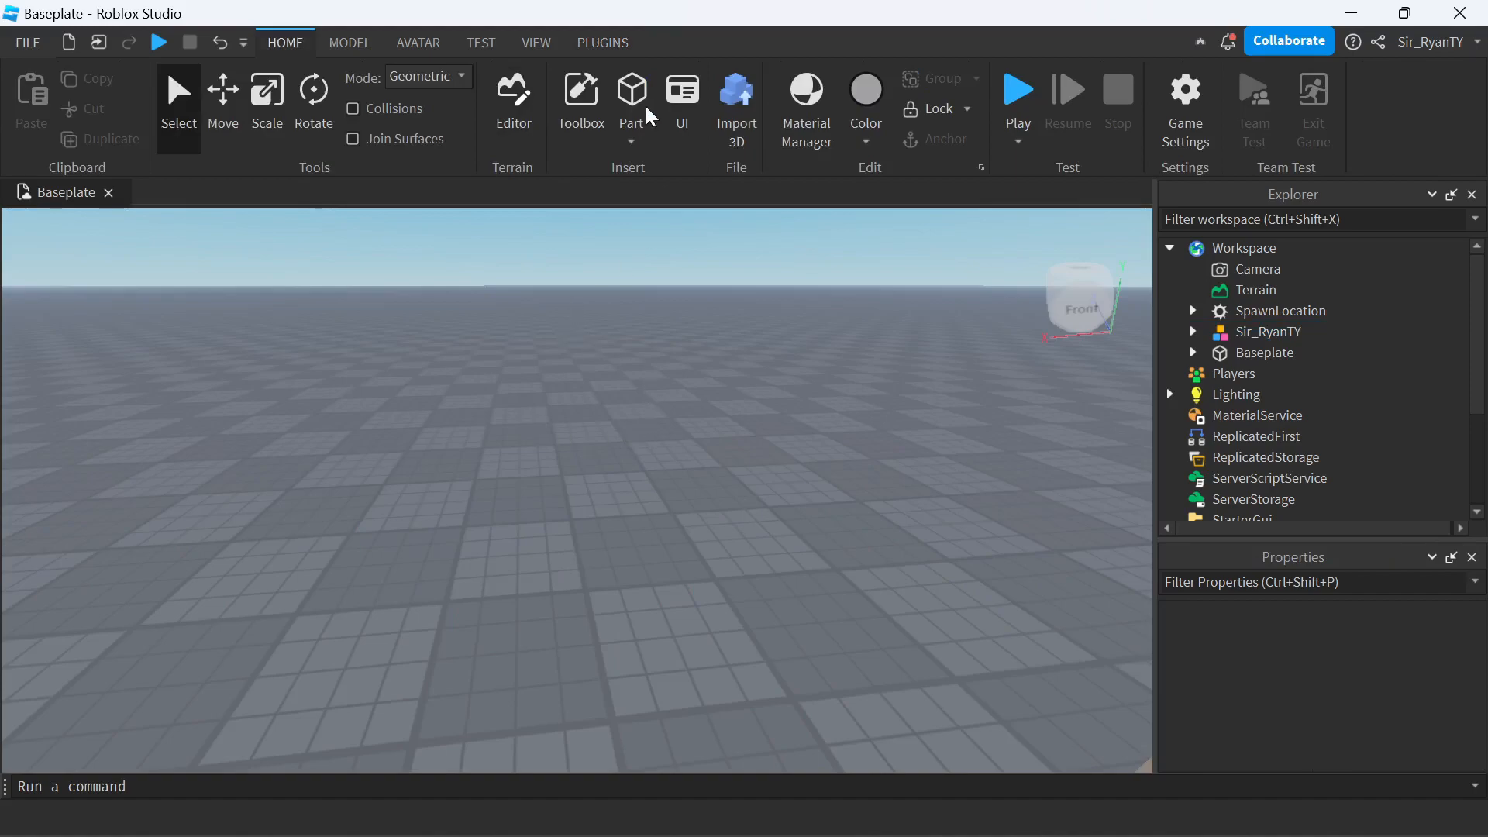
{"action": "left_click", "coordinate": [581, 92]}
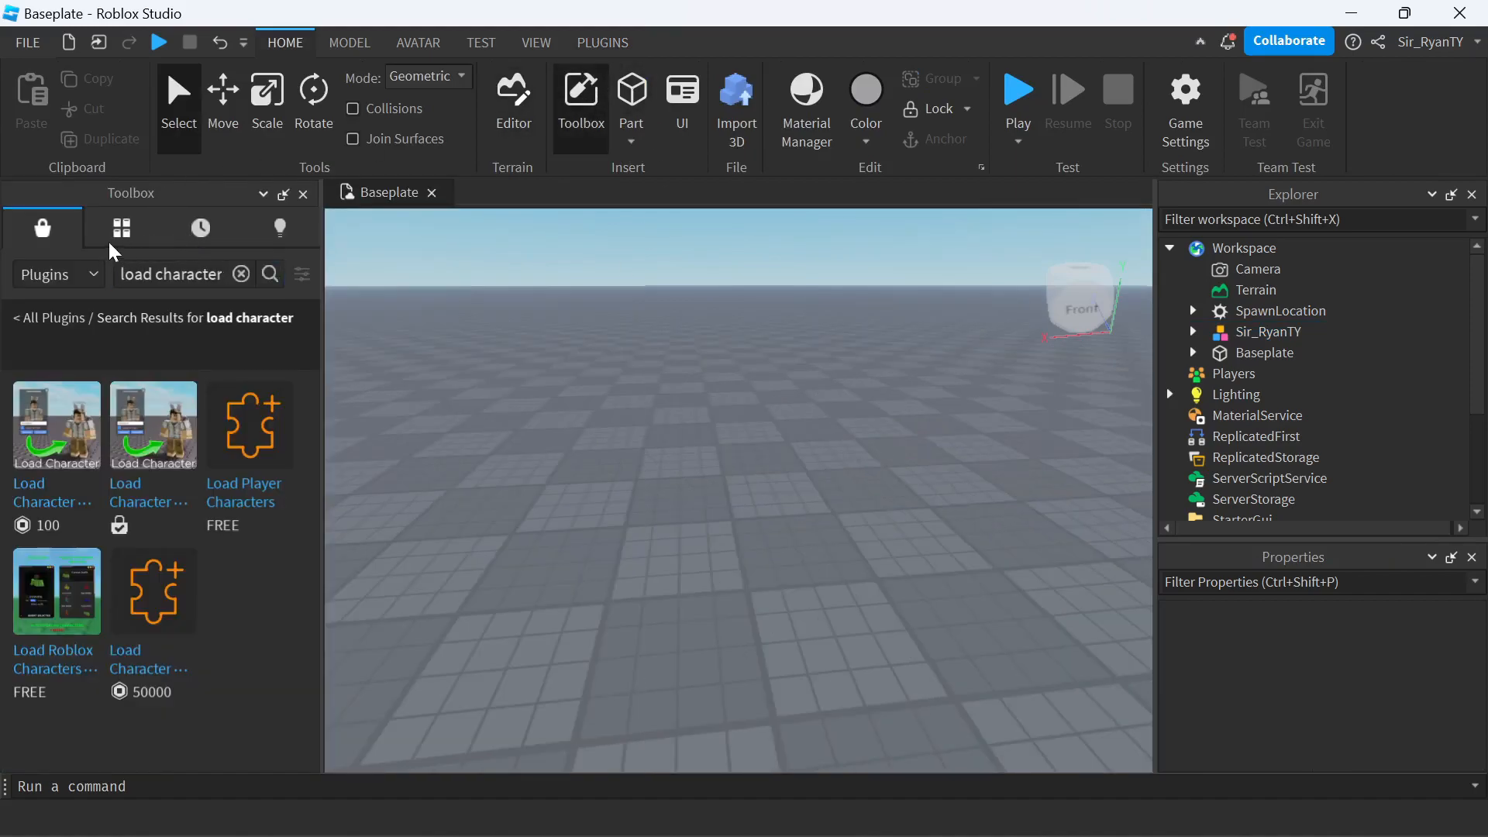
{"action": "left_click", "coordinate": [58, 275]}
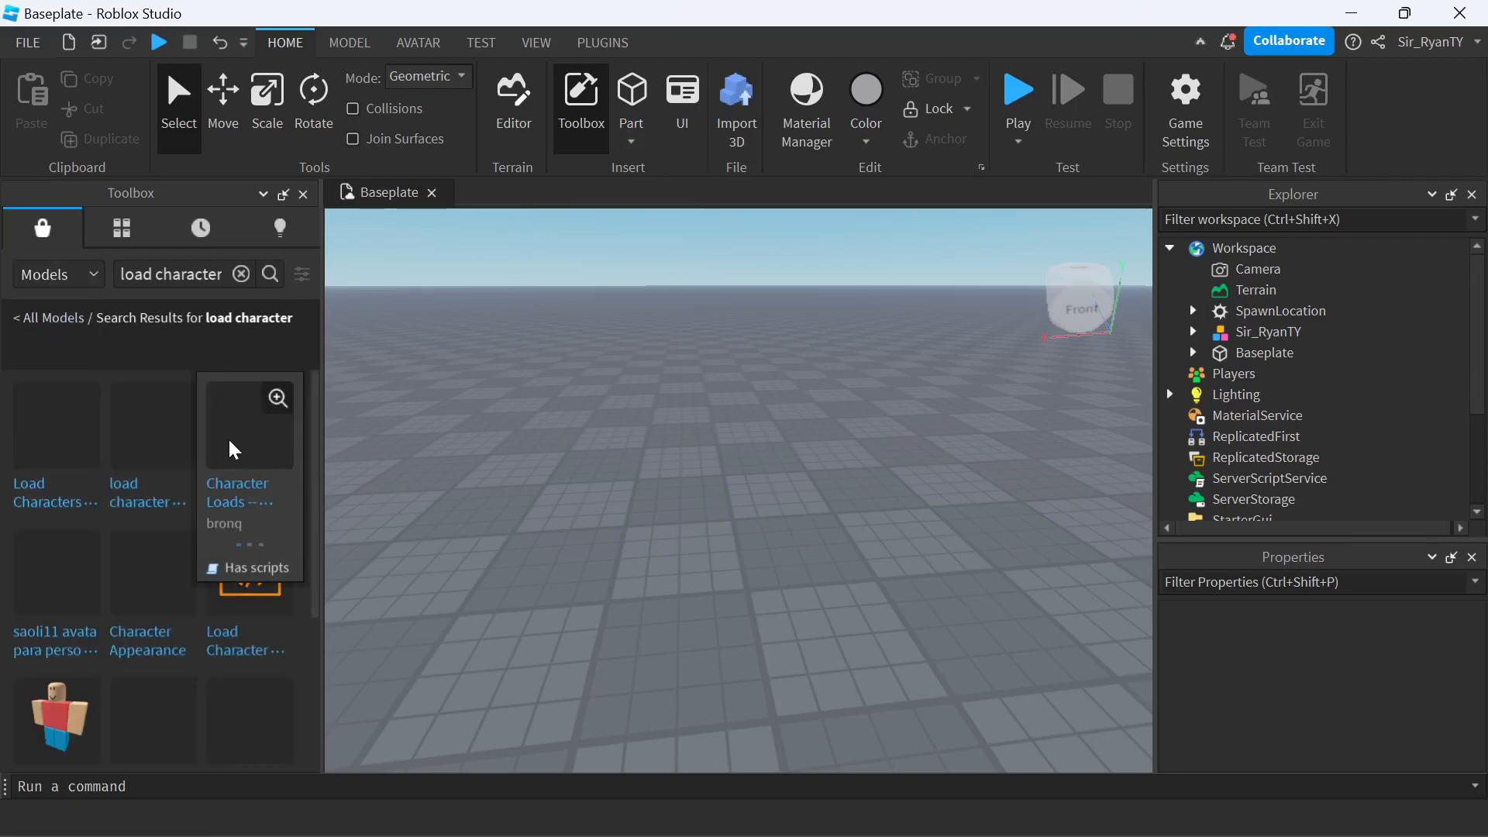
{"action": "left_click", "coordinate": [241, 274]}
{"action": "type", "text": "beach"}
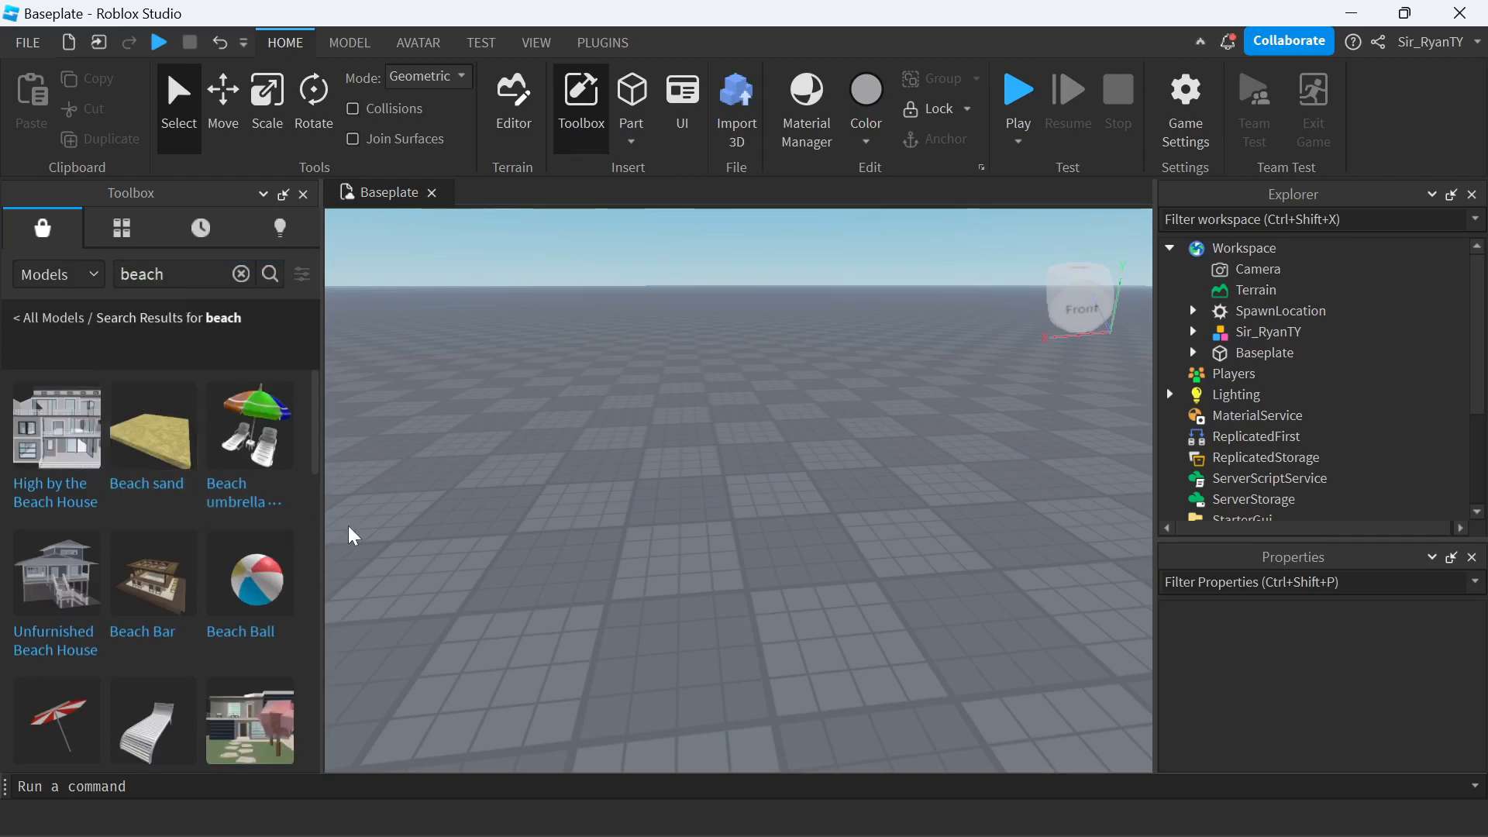
{"action": "scroll", "scroll_direction": "down", "scroll_amount": 3}
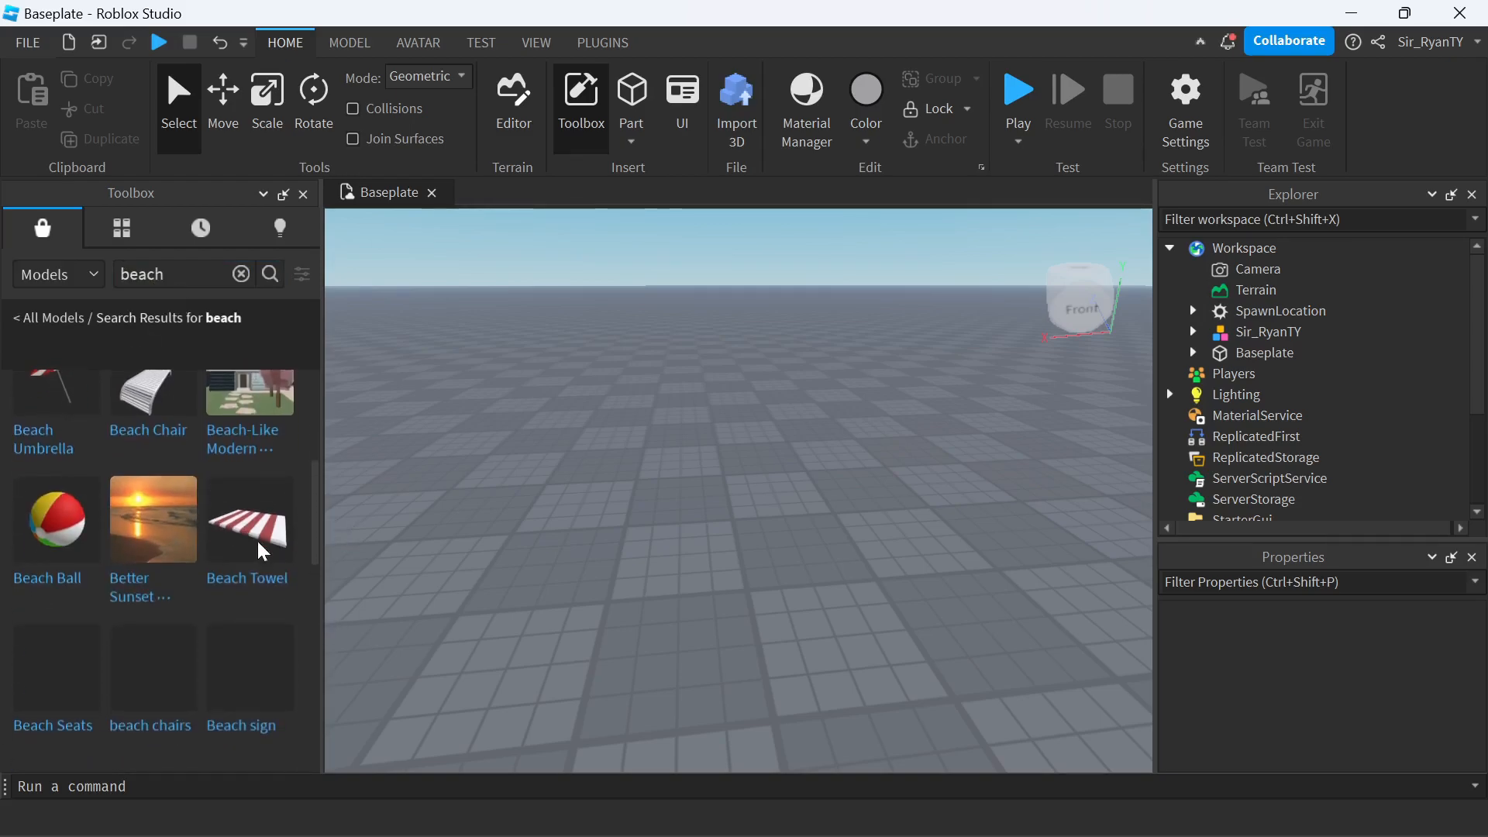
{"action": "scroll", "scroll_direction": "down", "scroll_amount": 3}
{"action": "type", "text": "room"}
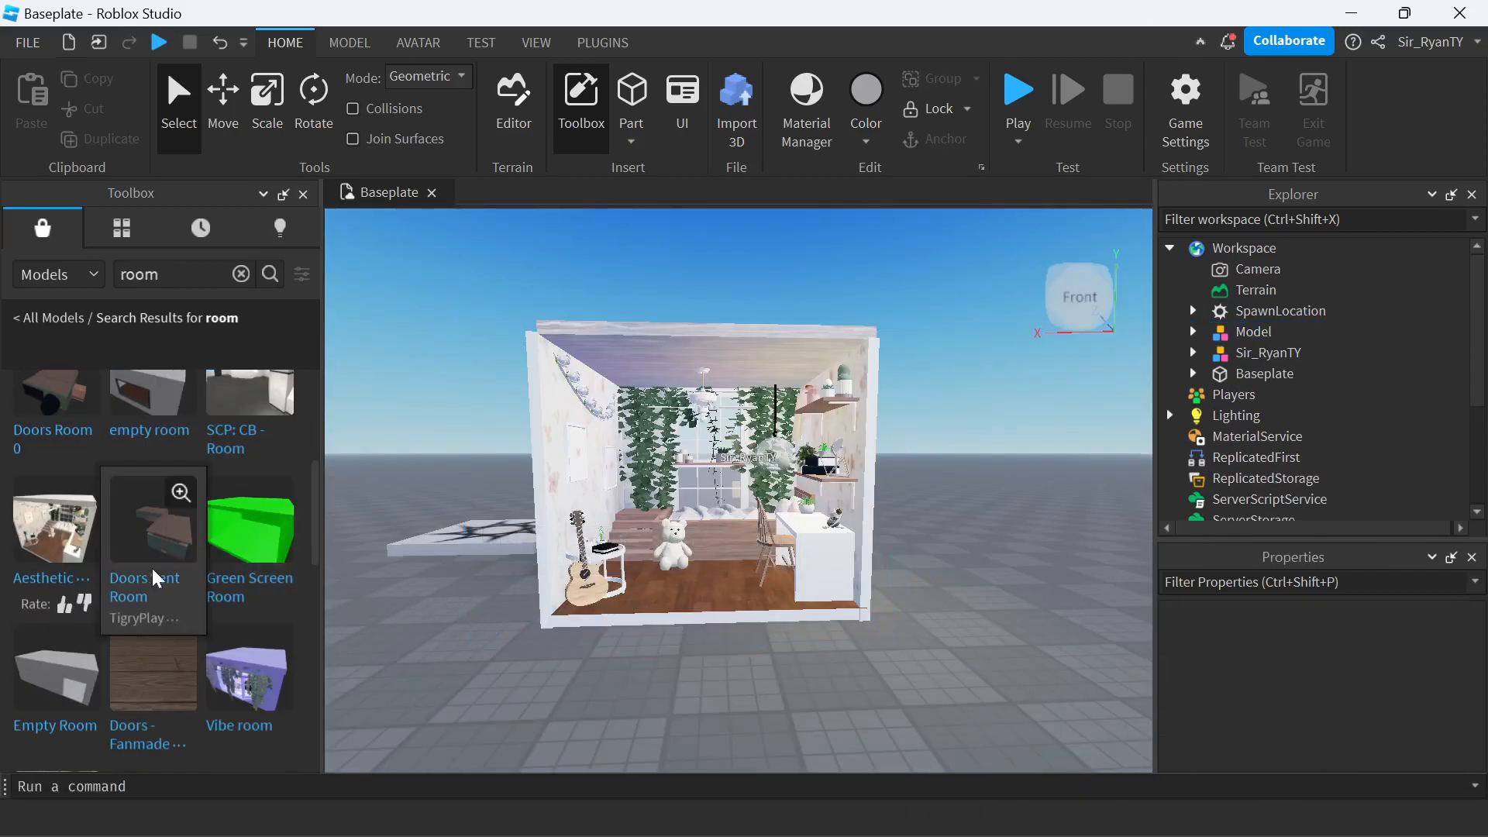
{"action": "mouse_move", "coordinate": [42, 568]}
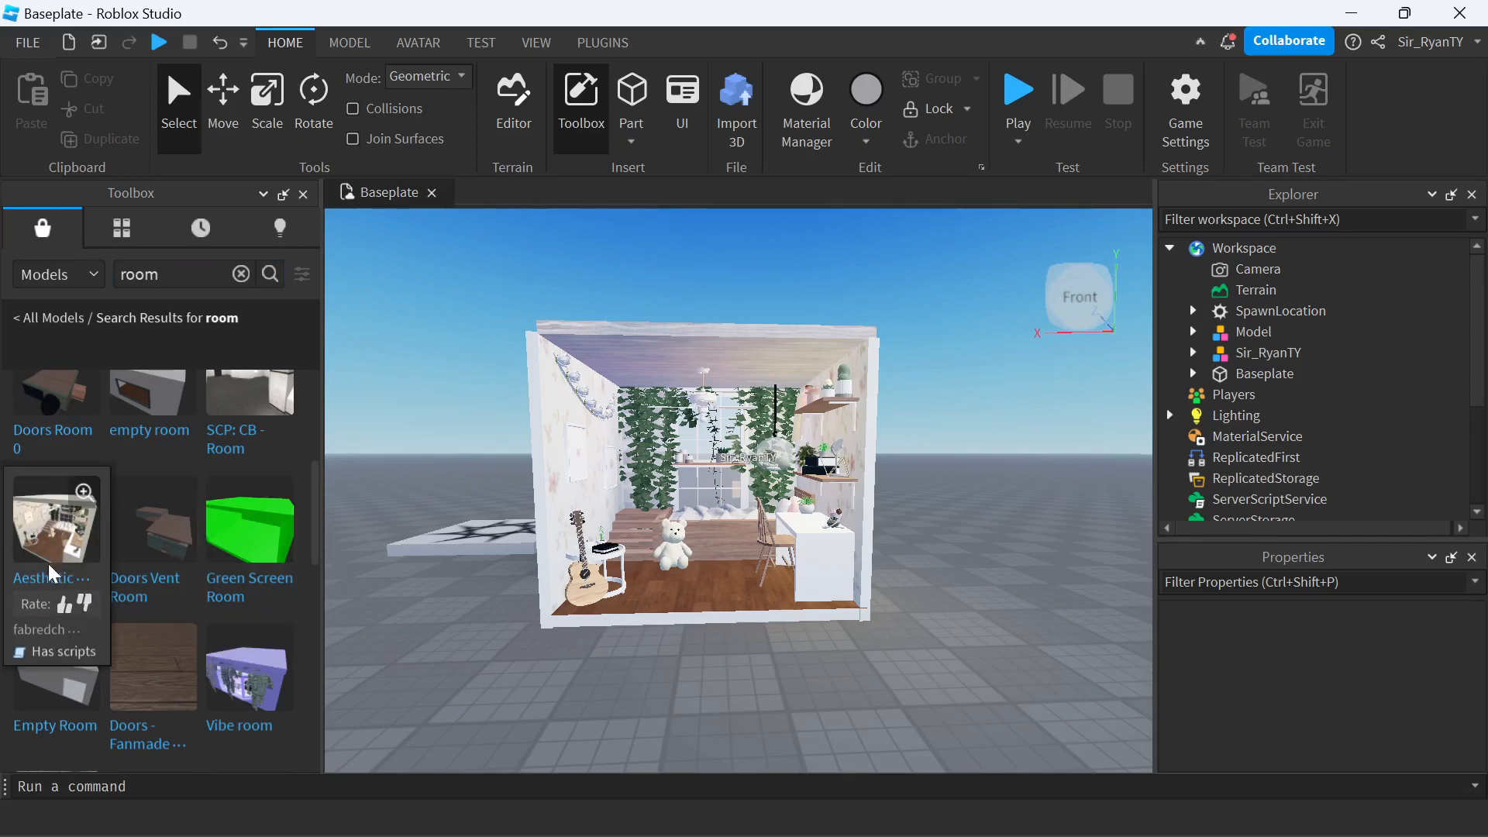
Insert the Aesthetic room model, accept the scripts warning, and delete the plain white room
{"action": "left_click", "coordinate": [55, 520]}
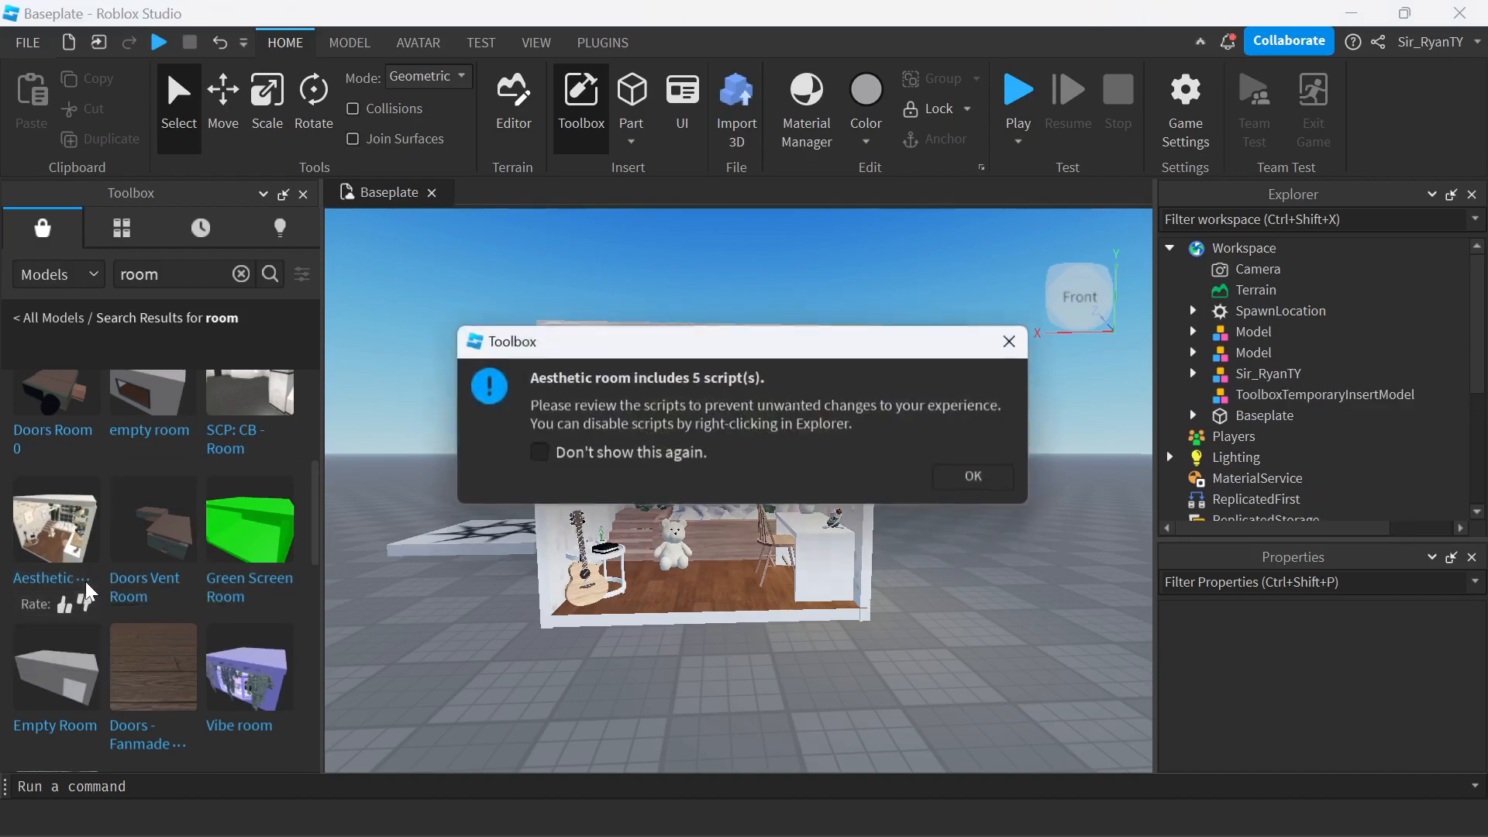
{"action": "left_click", "coordinate": [973, 476]}
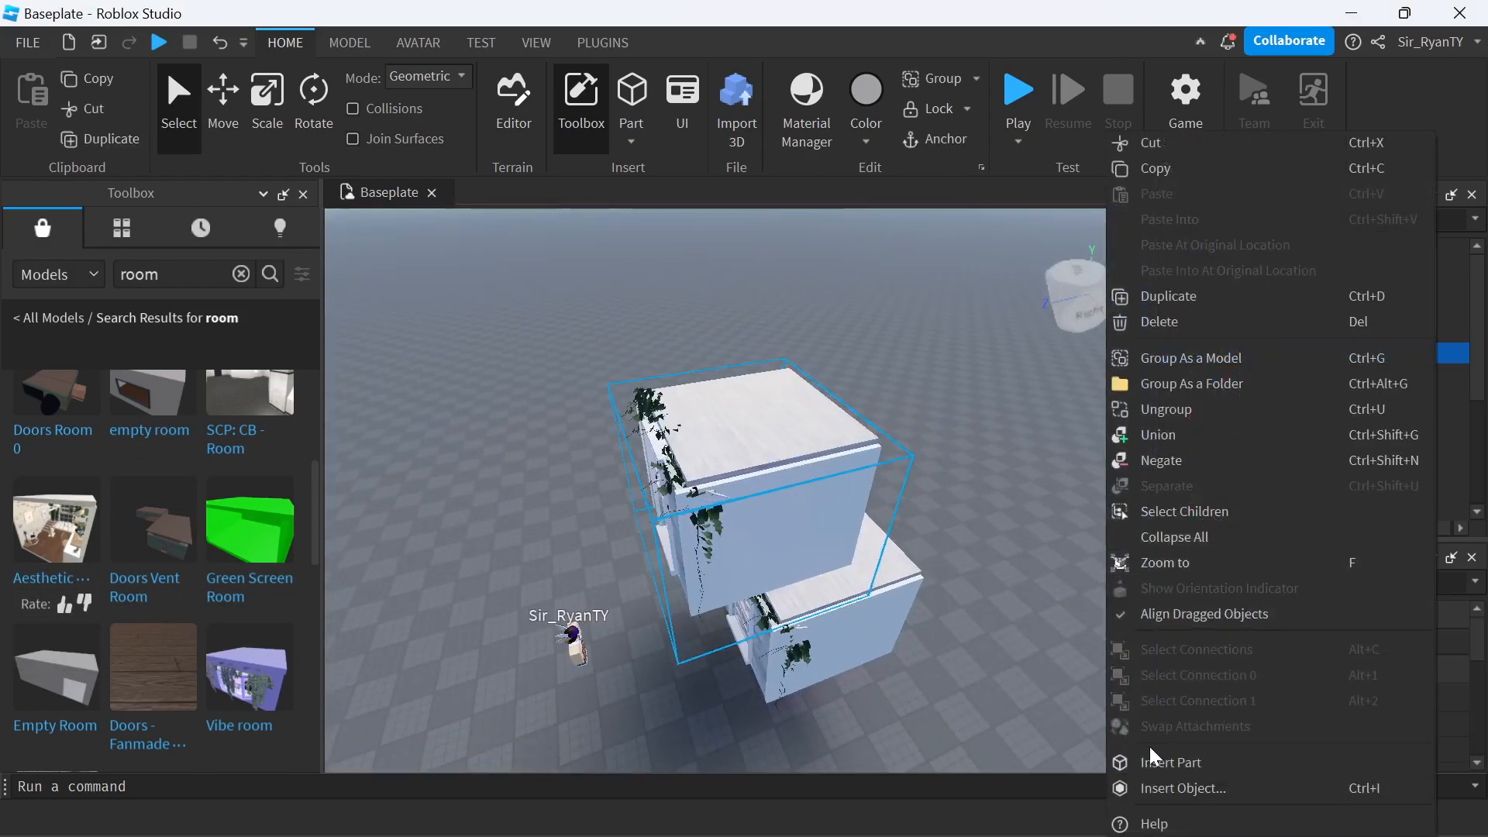
{"action": "left_click", "coordinate": [912, 490]}
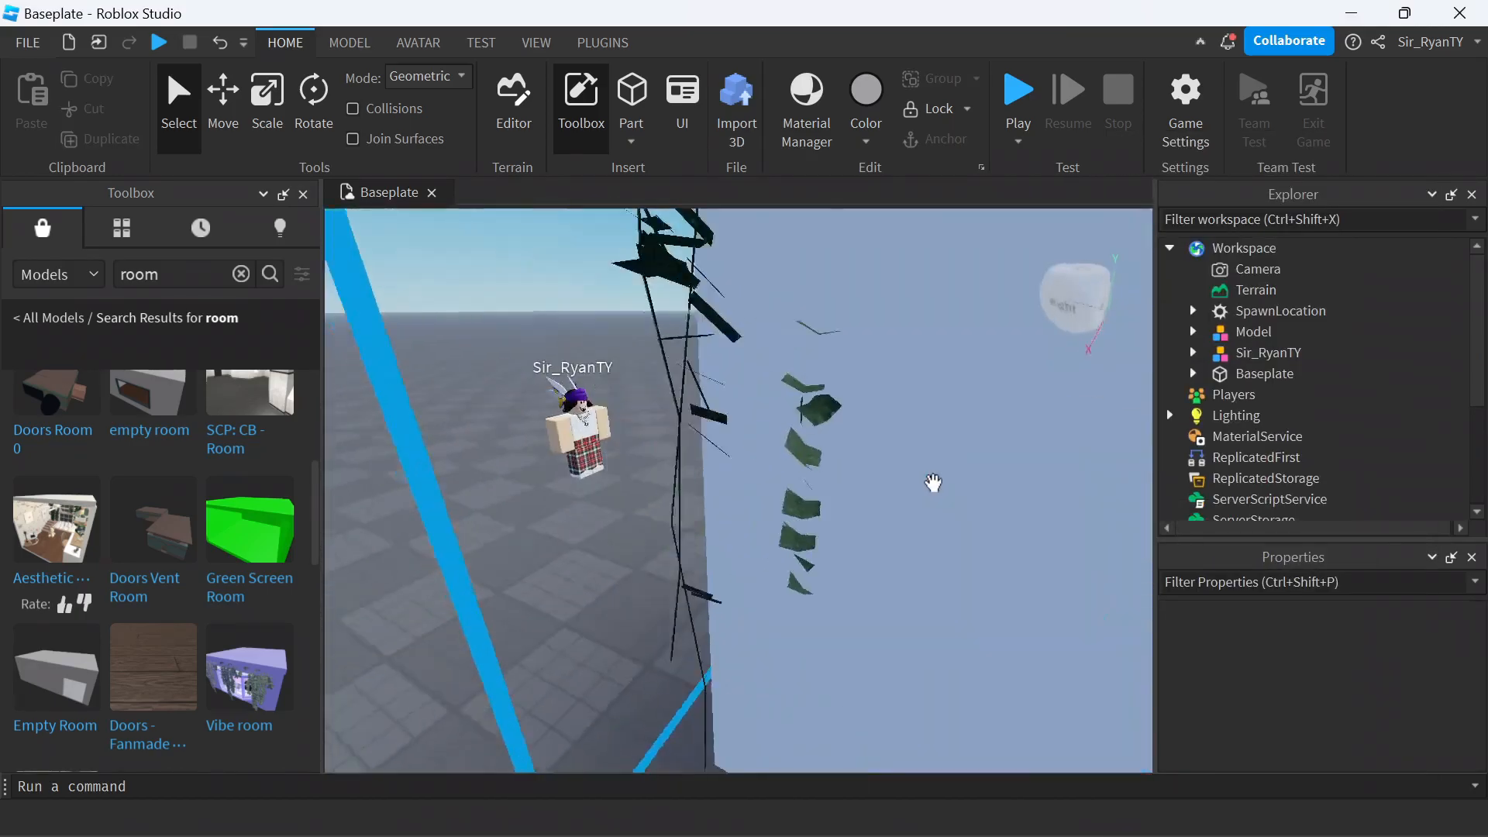
{"action": "left_click", "coordinate": [1268, 353]}
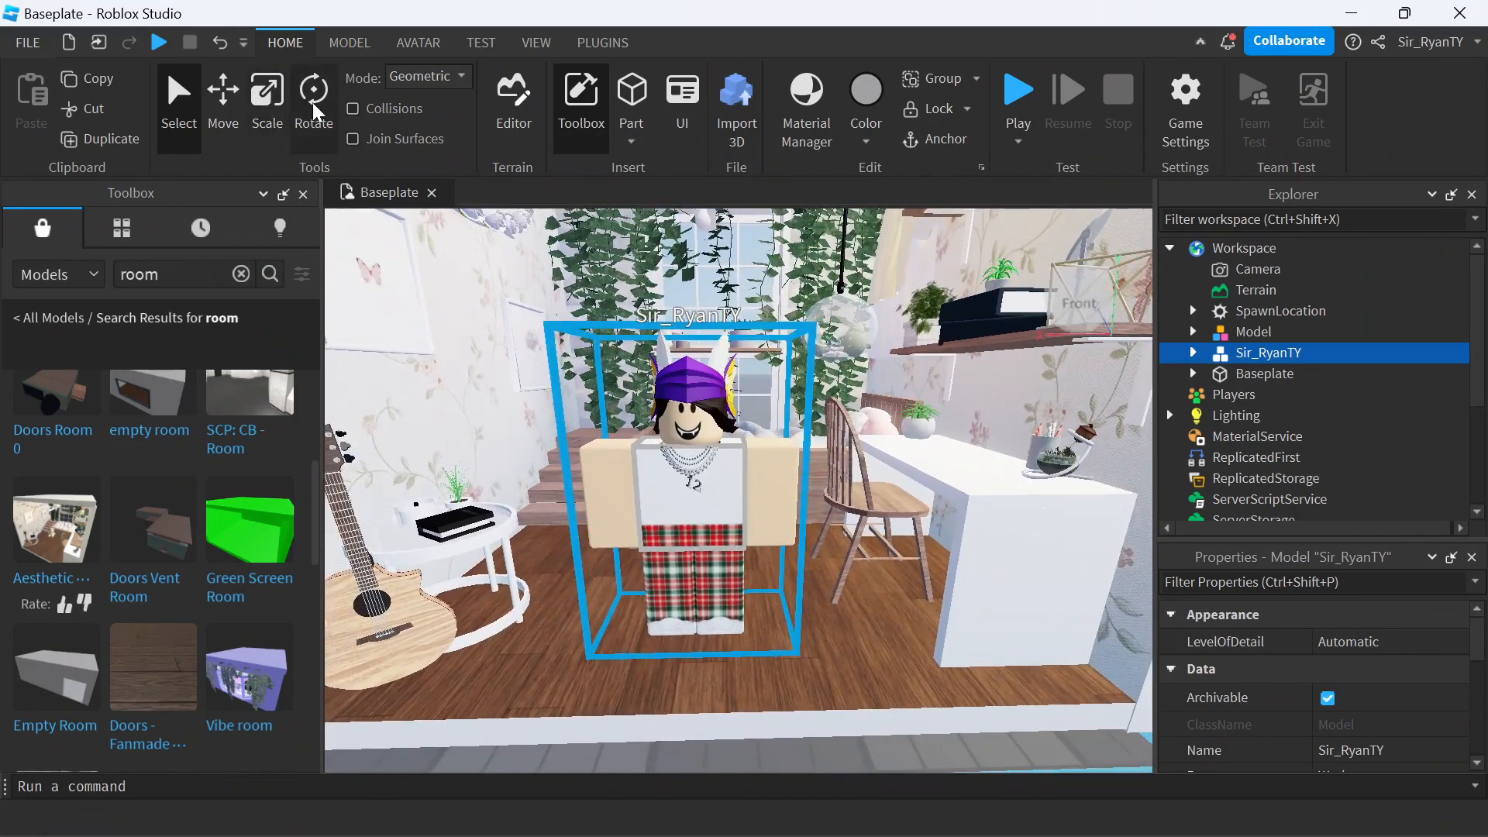
With the Rotate tool active, select the avatar's Head together with its four accessories in Explorer
{"action": "left_click", "coordinate": [313, 90]}
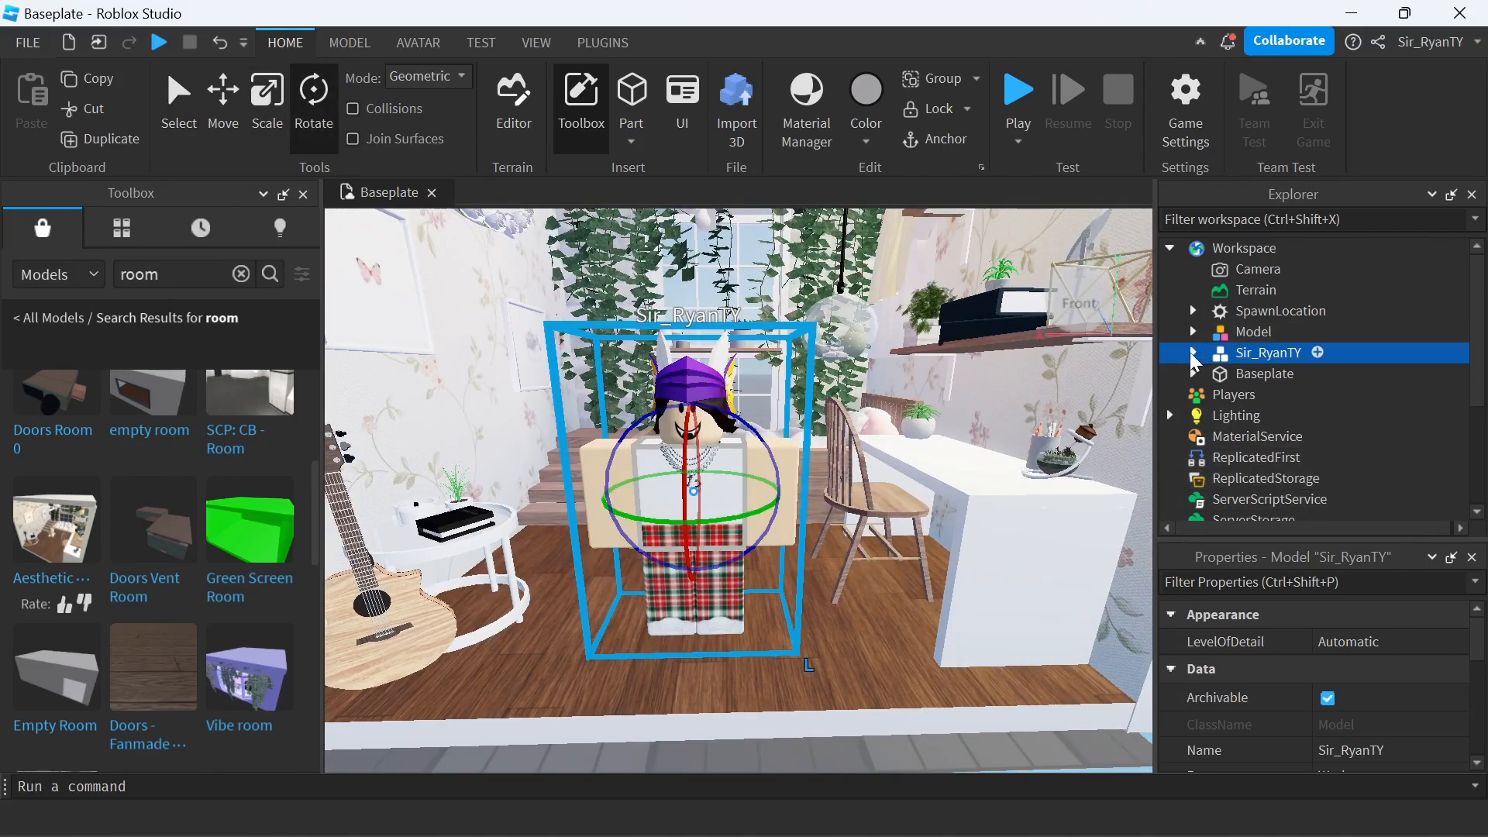
{"action": "left_click", "coordinate": [301, 193]}
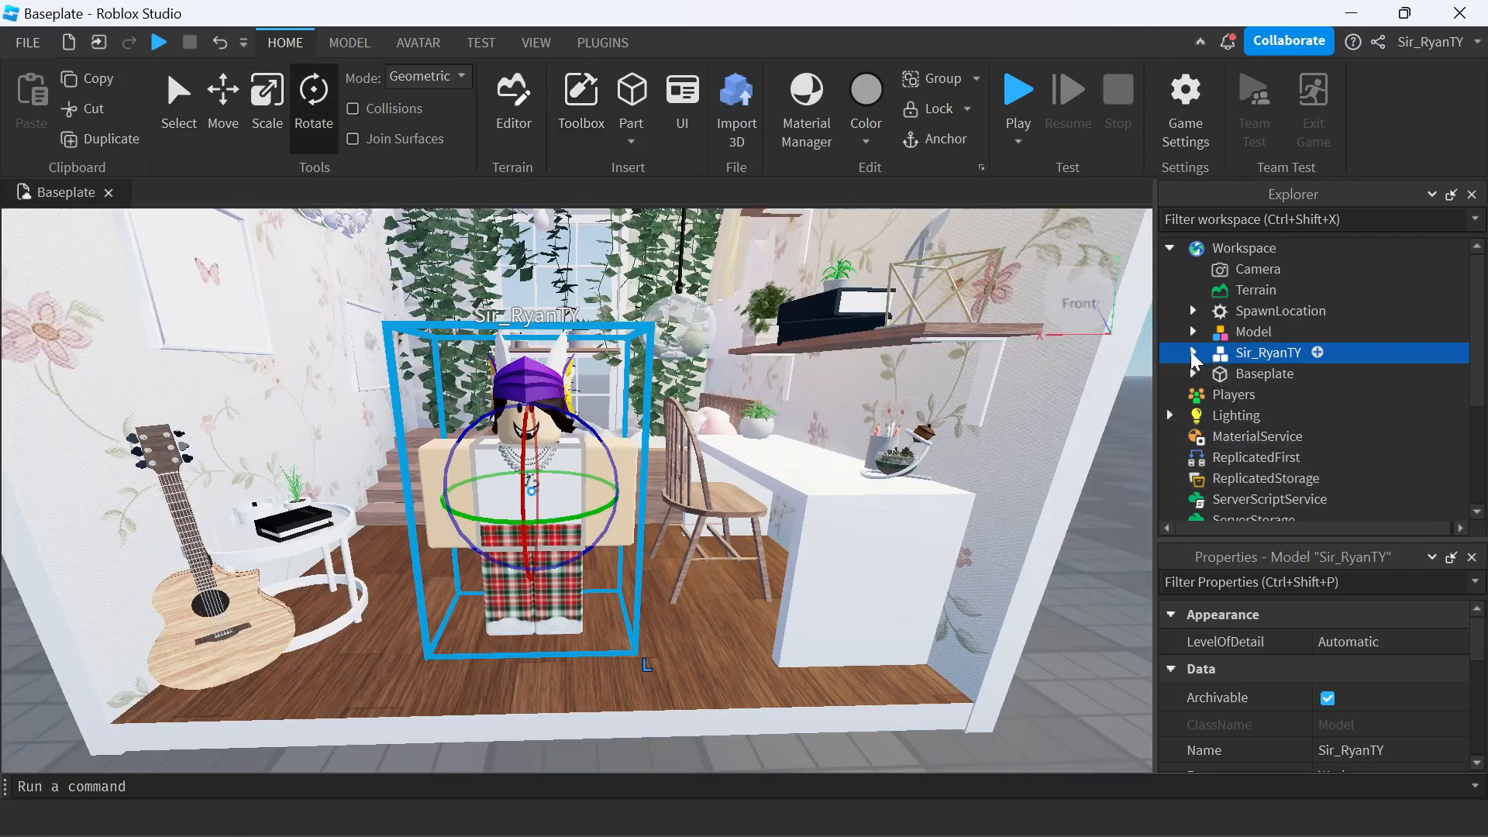
{"action": "left_click", "coordinate": [1193, 353]}
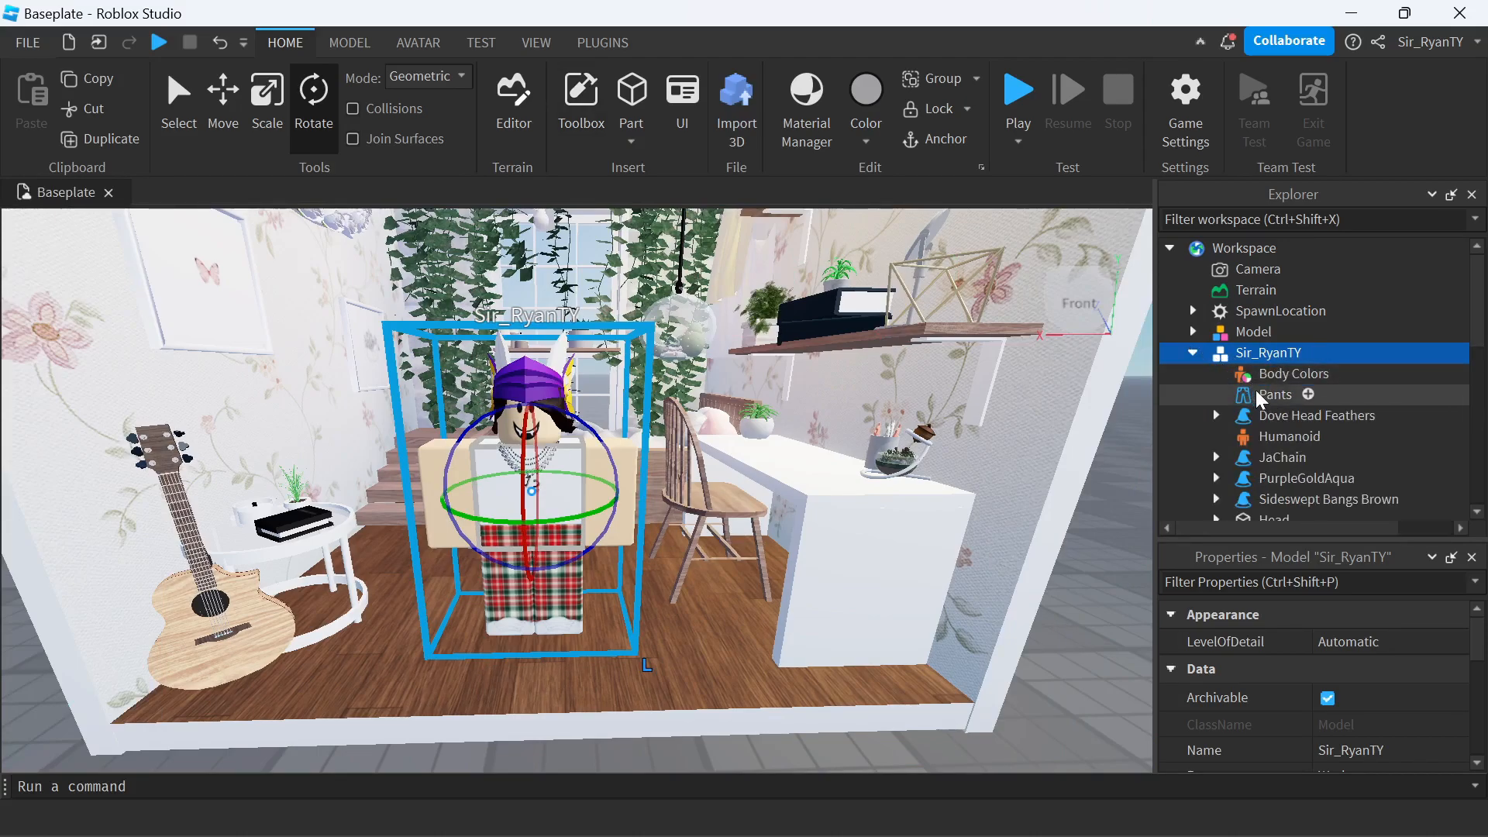
{"action": "scroll", "scroll_direction": "down", "scroll_amount": 3}
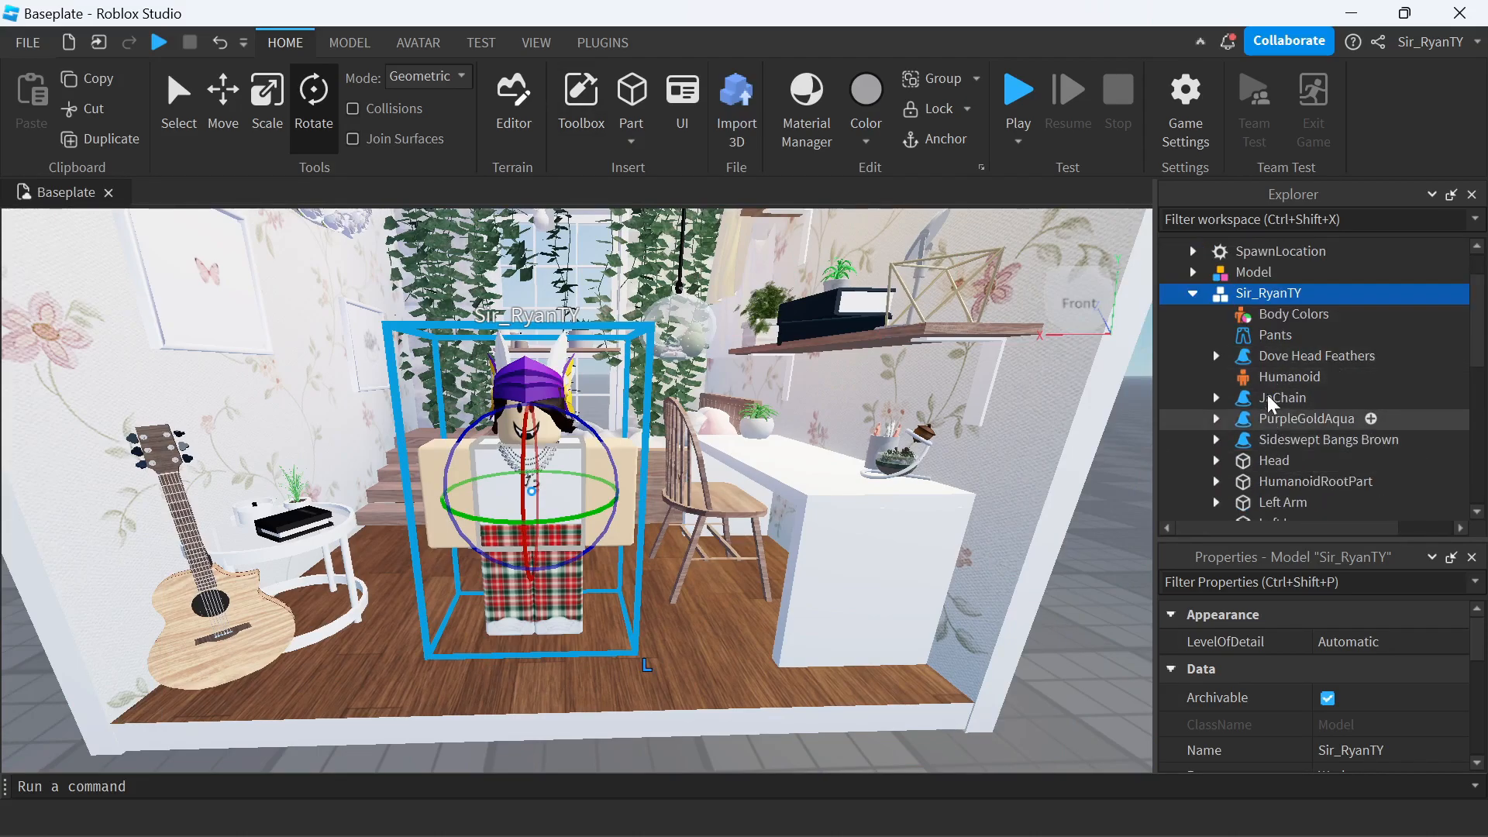
{"action": "mouse_move", "coordinate": [1245, 368]}
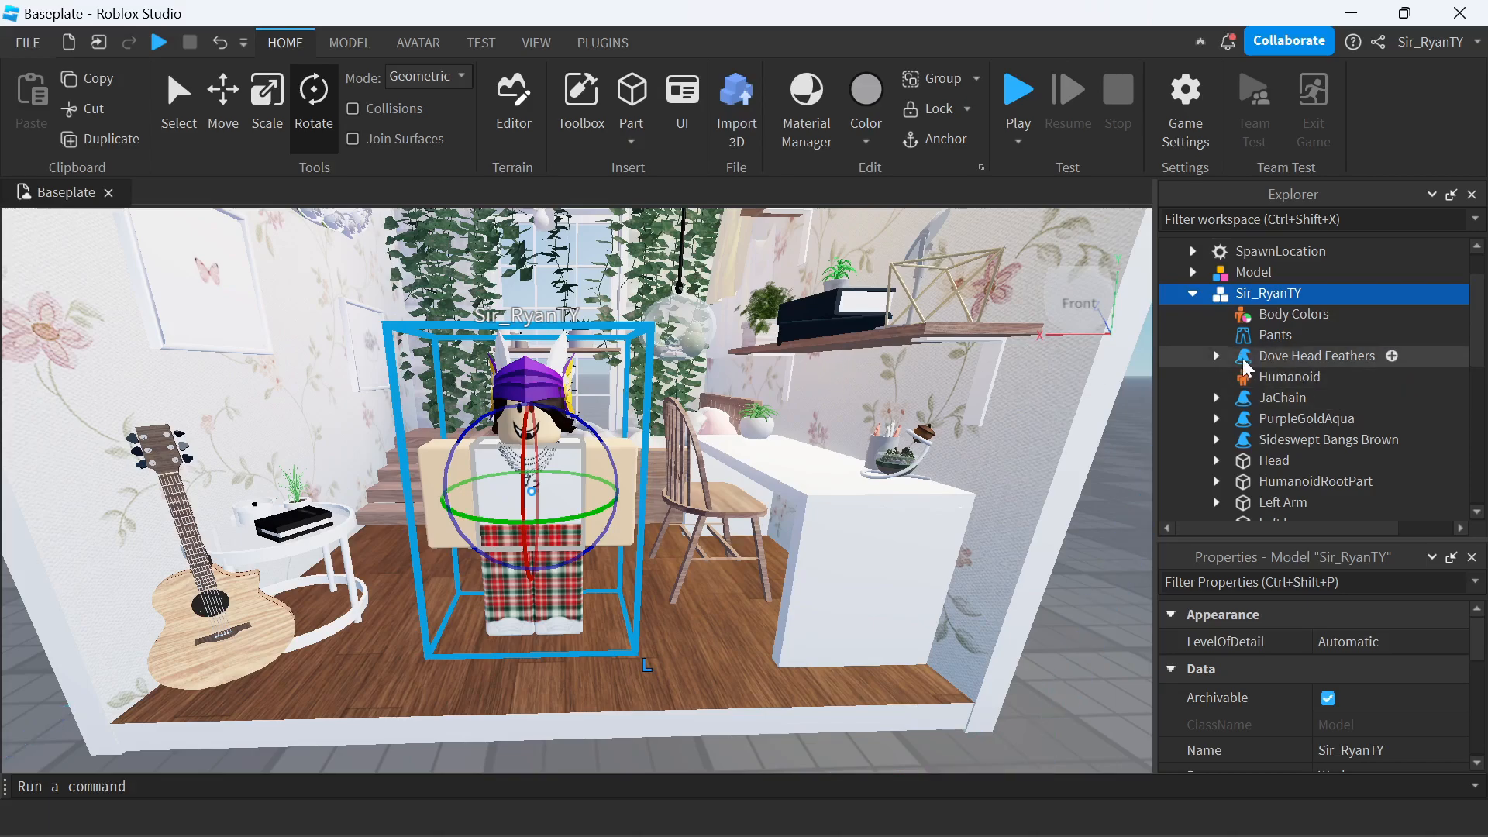
{"action": "mouse_move", "coordinate": [1273, 368]}
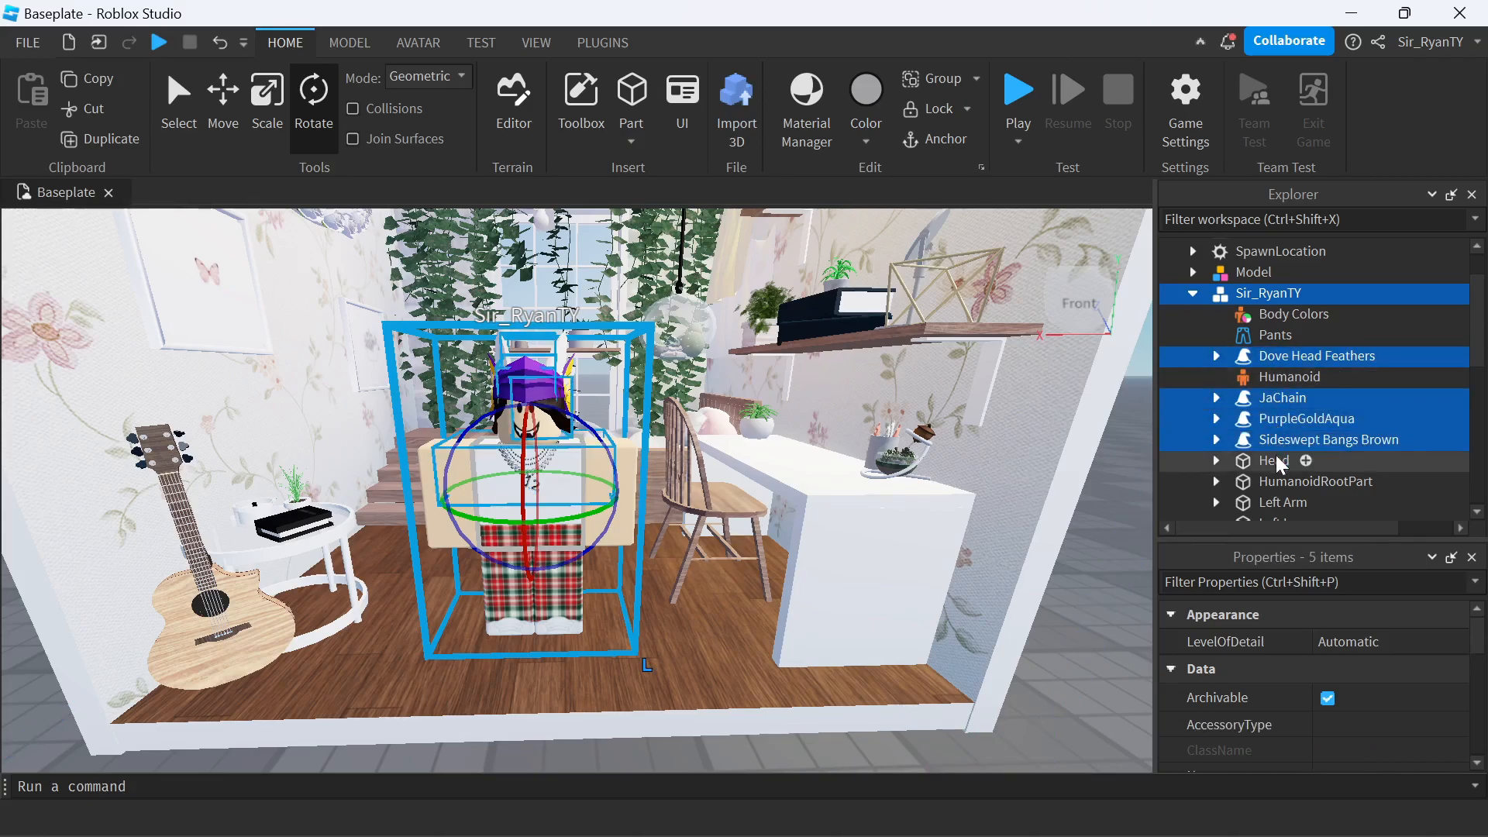
{"action": "left_click", "coordinate": [1273, 461]}
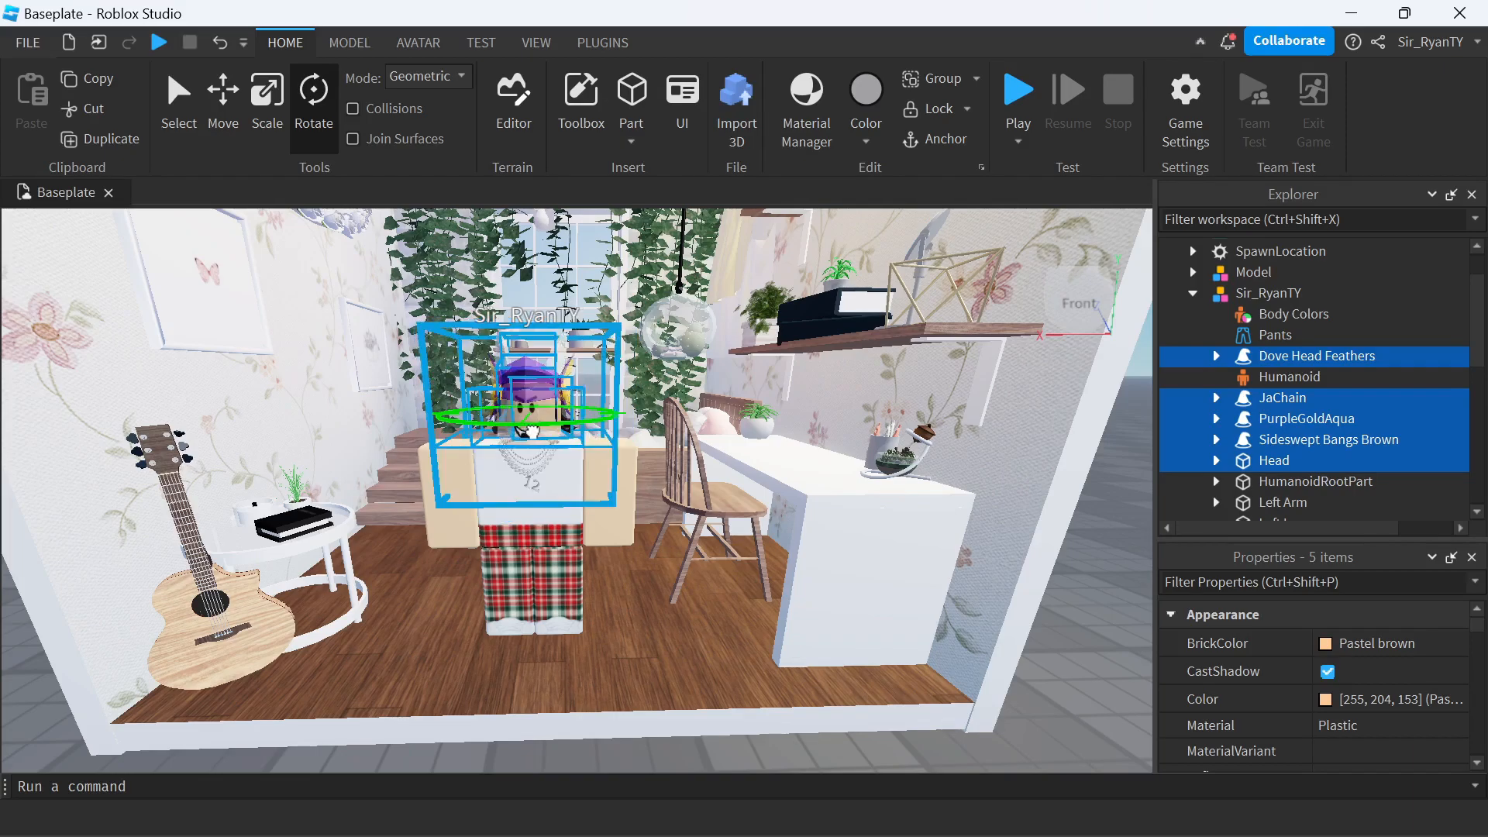
Set the Model rotate snap increment to 0 and return to the Home tools
{"action": "left_click", "coordinate": [313, 93]}
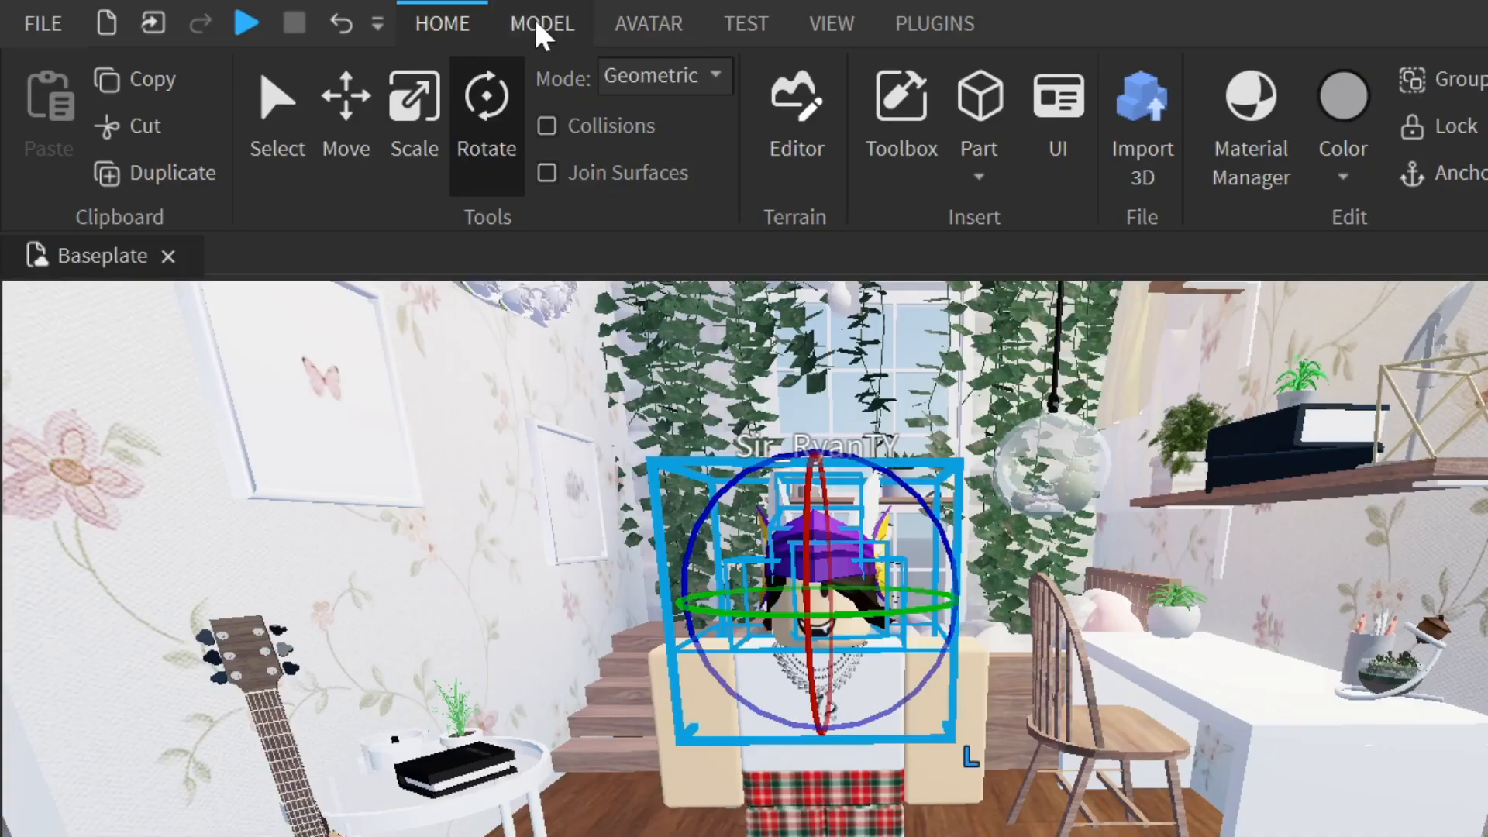
{"action": "left_click", "coordinate": [542, 24]}
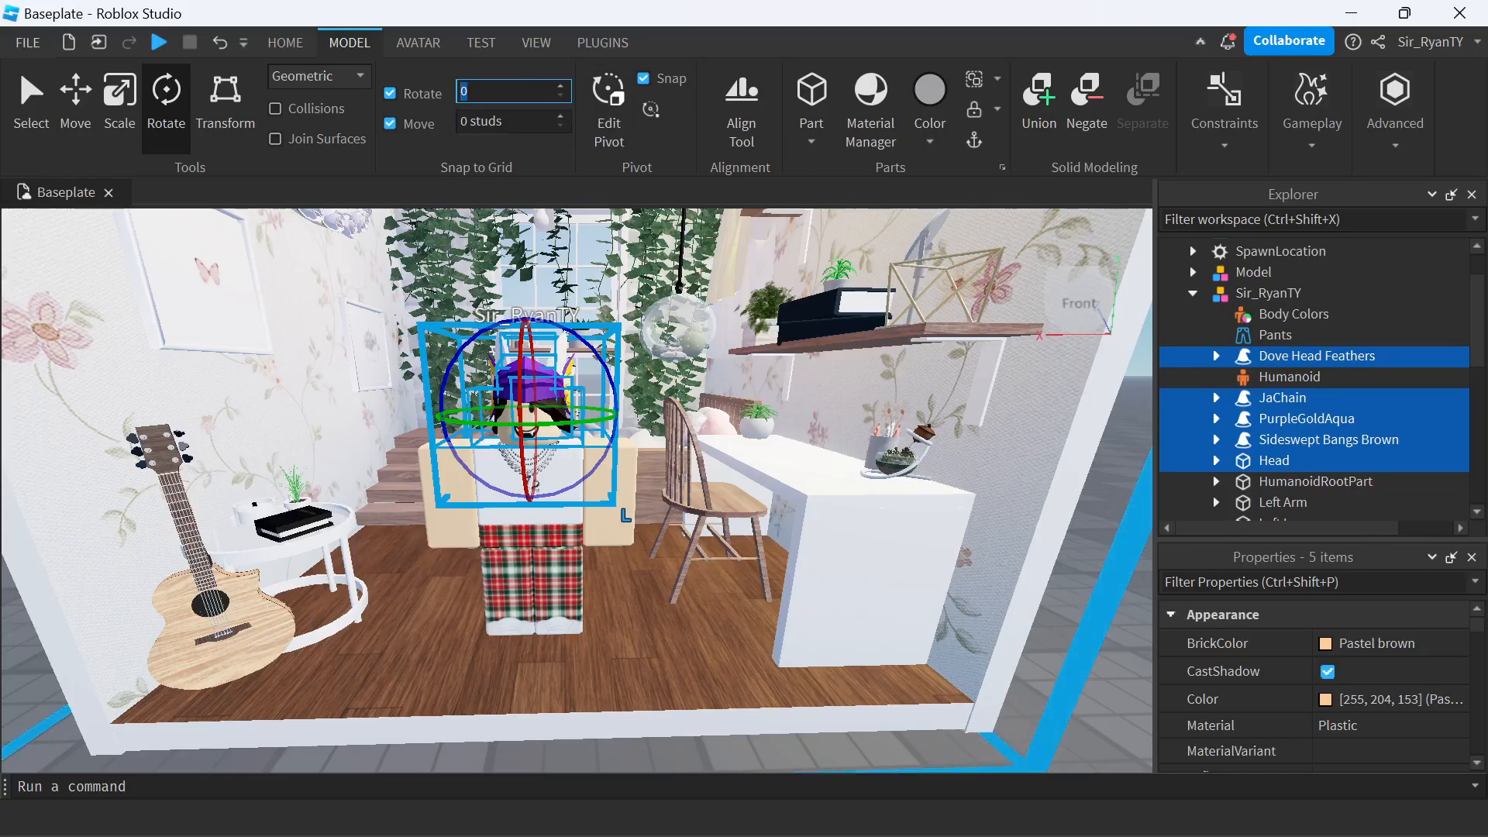
{"action": "left_click", "coordinate": [285, 43]}
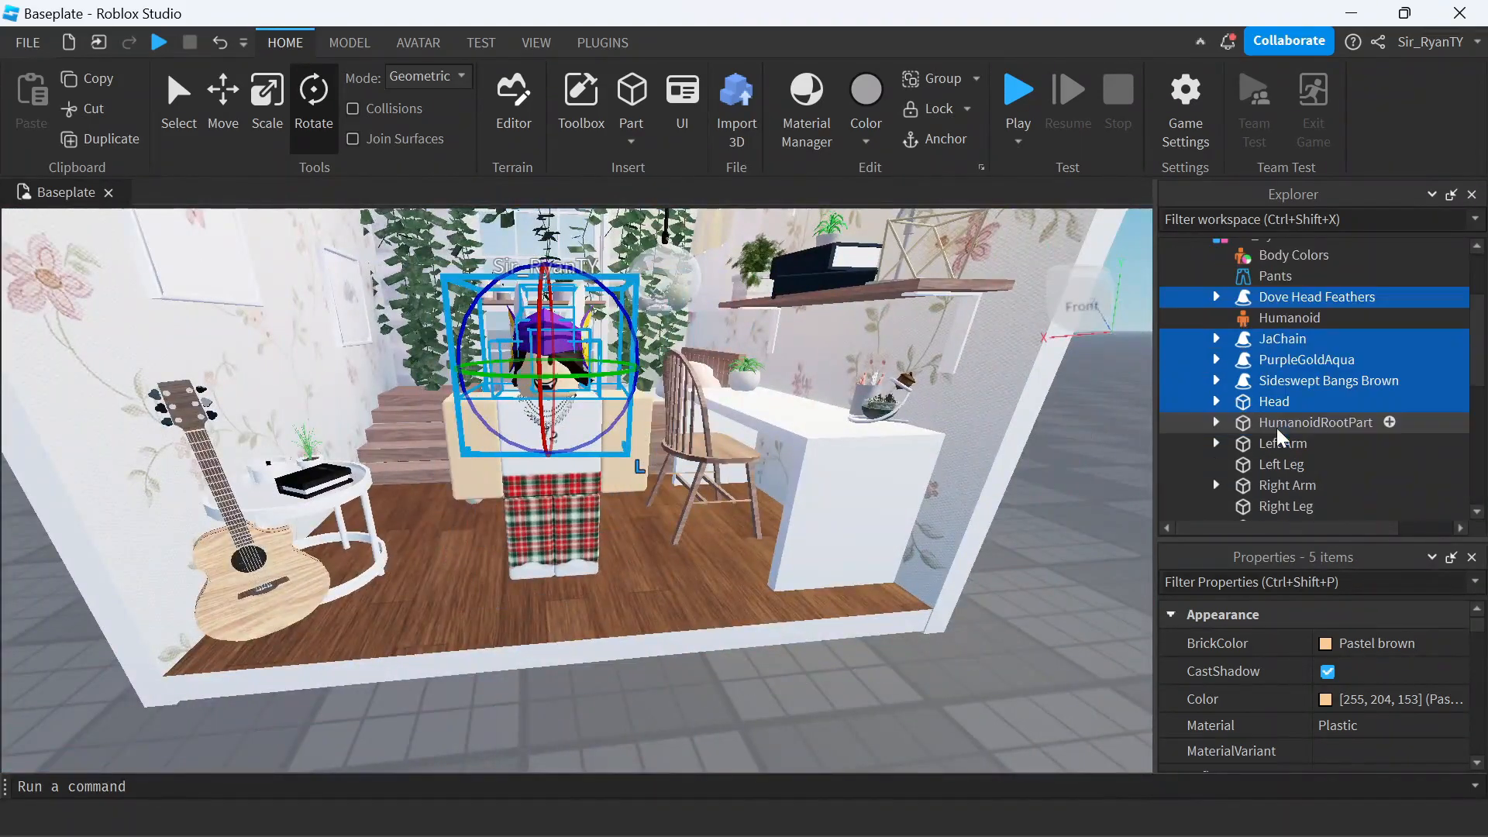
Select the Left Arm and move it up beside the torso into a raised pose
{"action": "left_click", "coordinate": [1282, 443]}
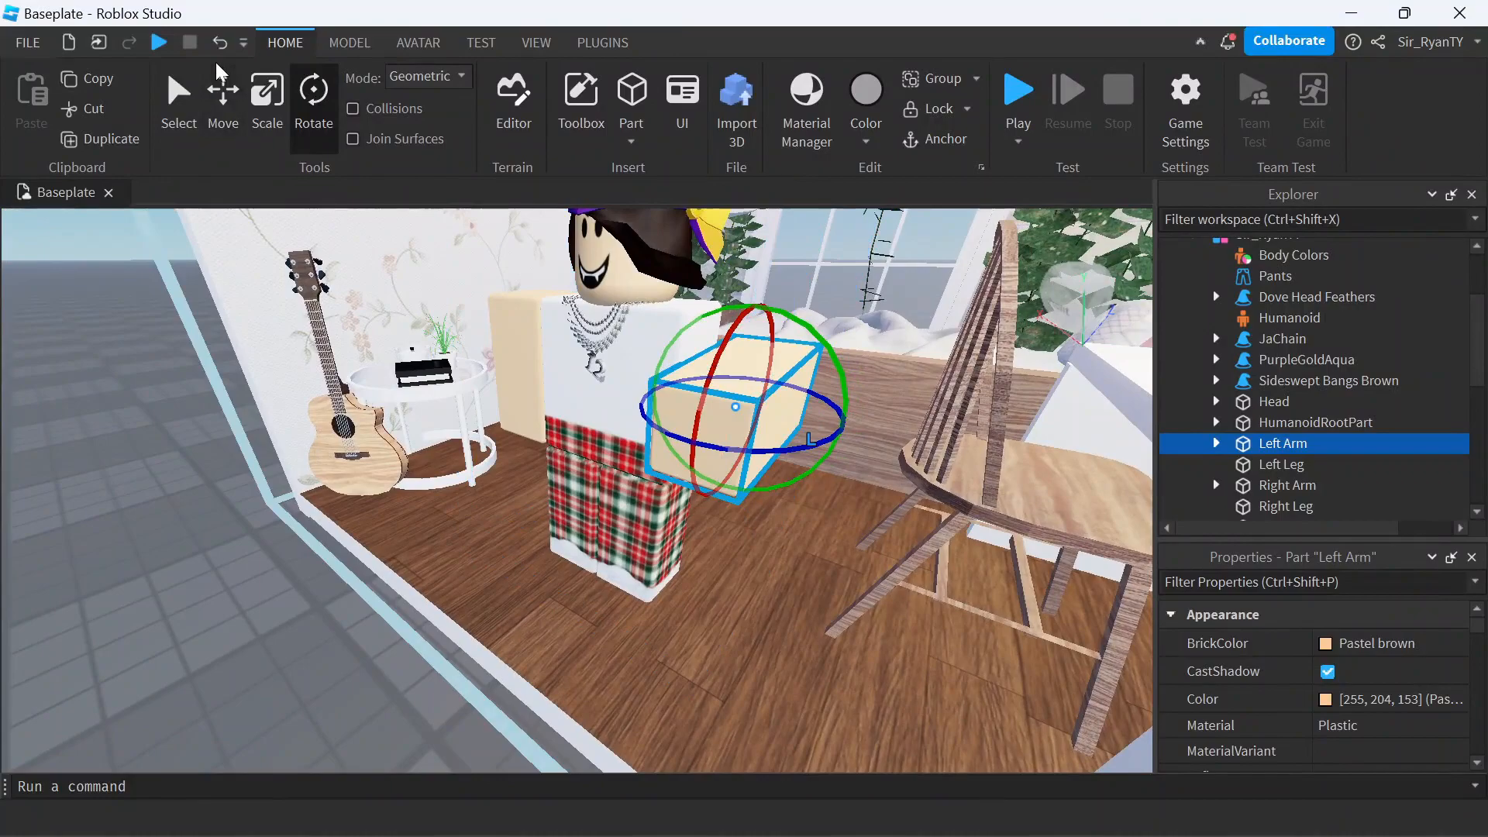
{"action": "left_click", "coordinate": [223, 93]}
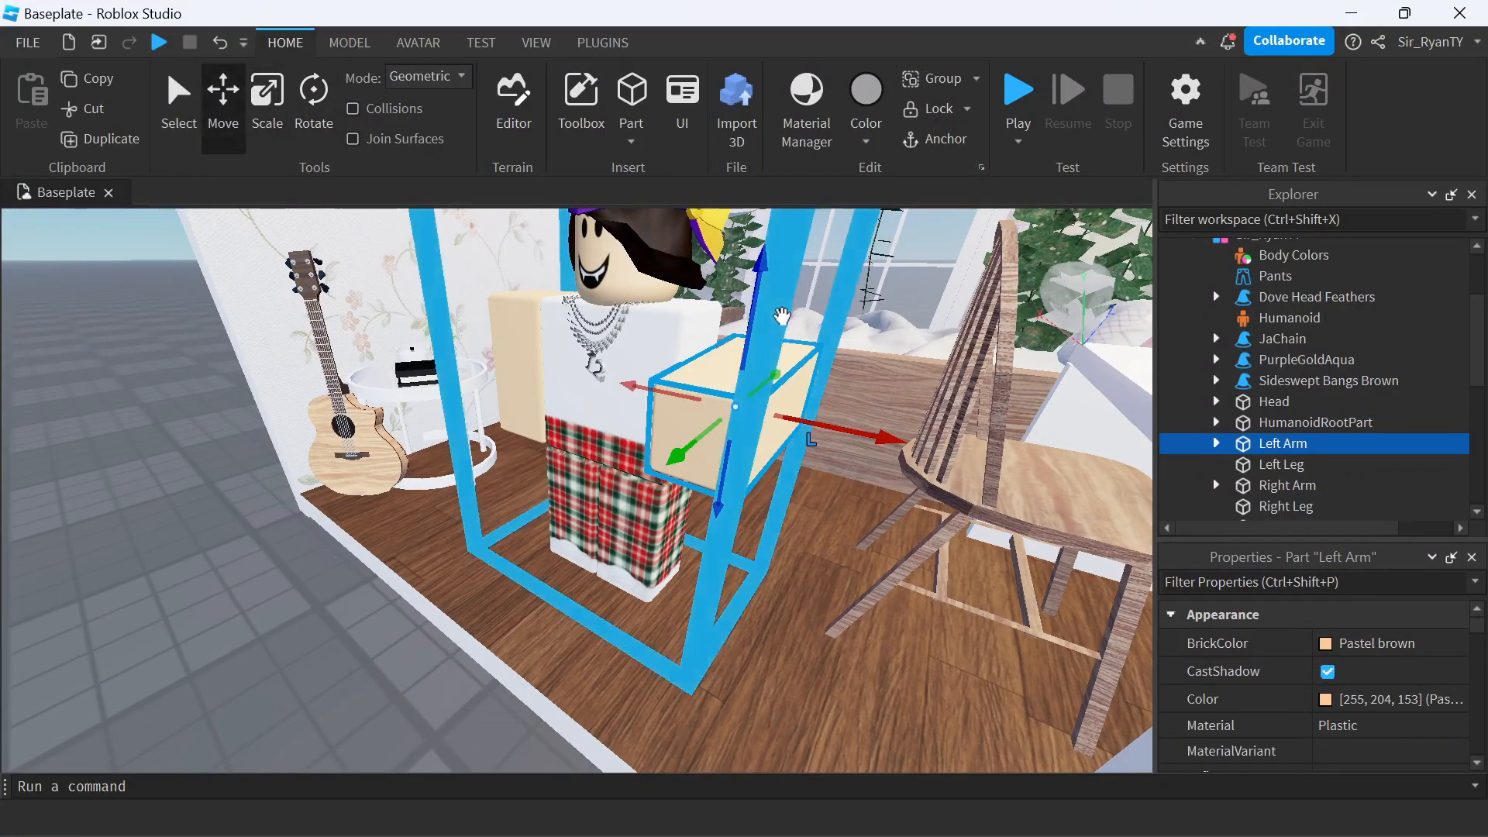
{"action": "left_click_drag", "start_coordinate": [778, 313], "coordinate": [722, 403]}
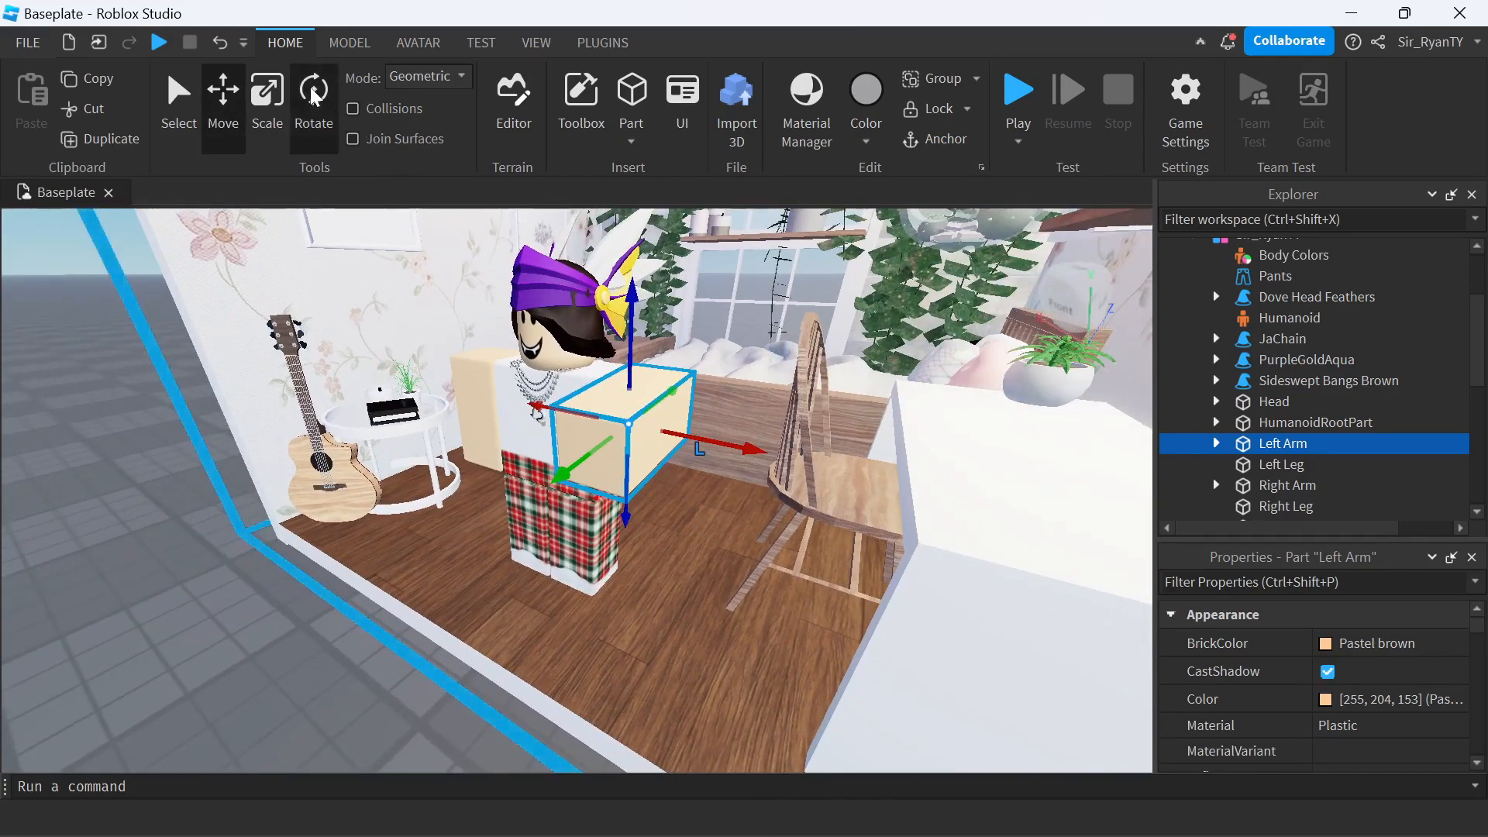
{"action": "left_click", "coordinate": [313, 93]}
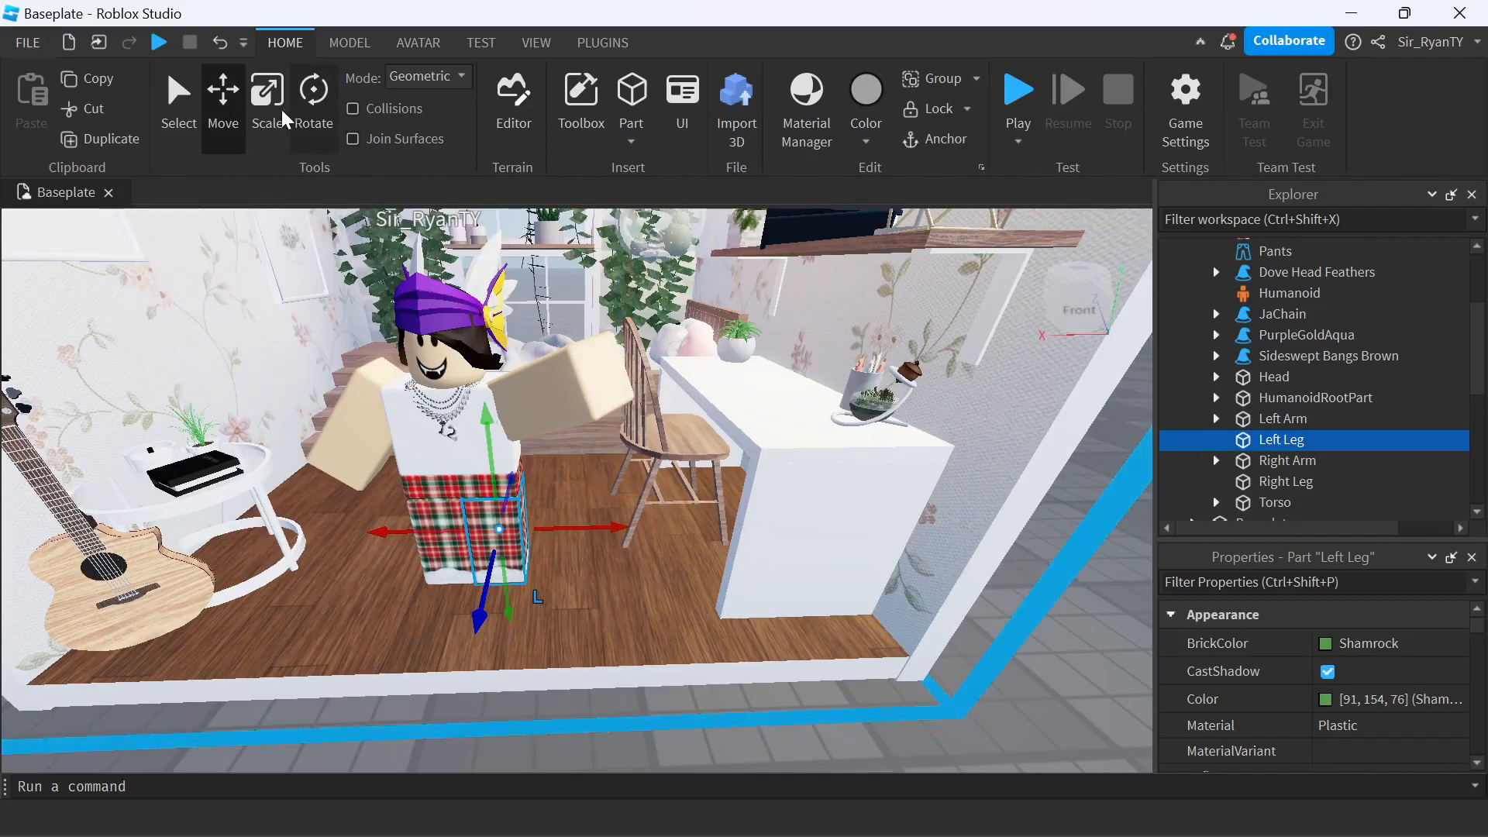
Turn the left leg with the Rotate tool, then adjust its position
{"action": "left_click", "coordinate": [313, 97]}
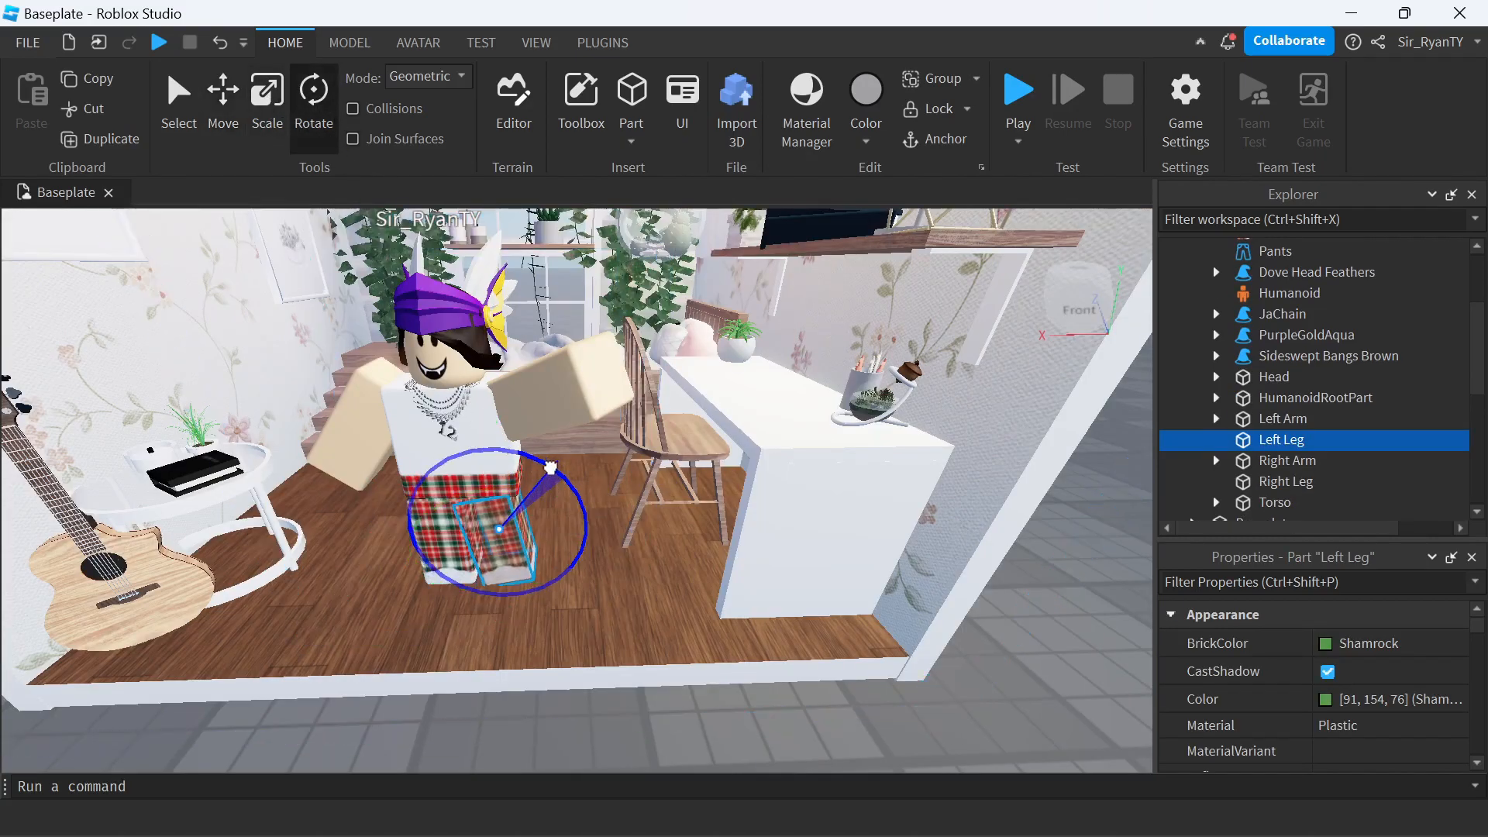
{"action": "left_click", "coordinate": [224, 93]}
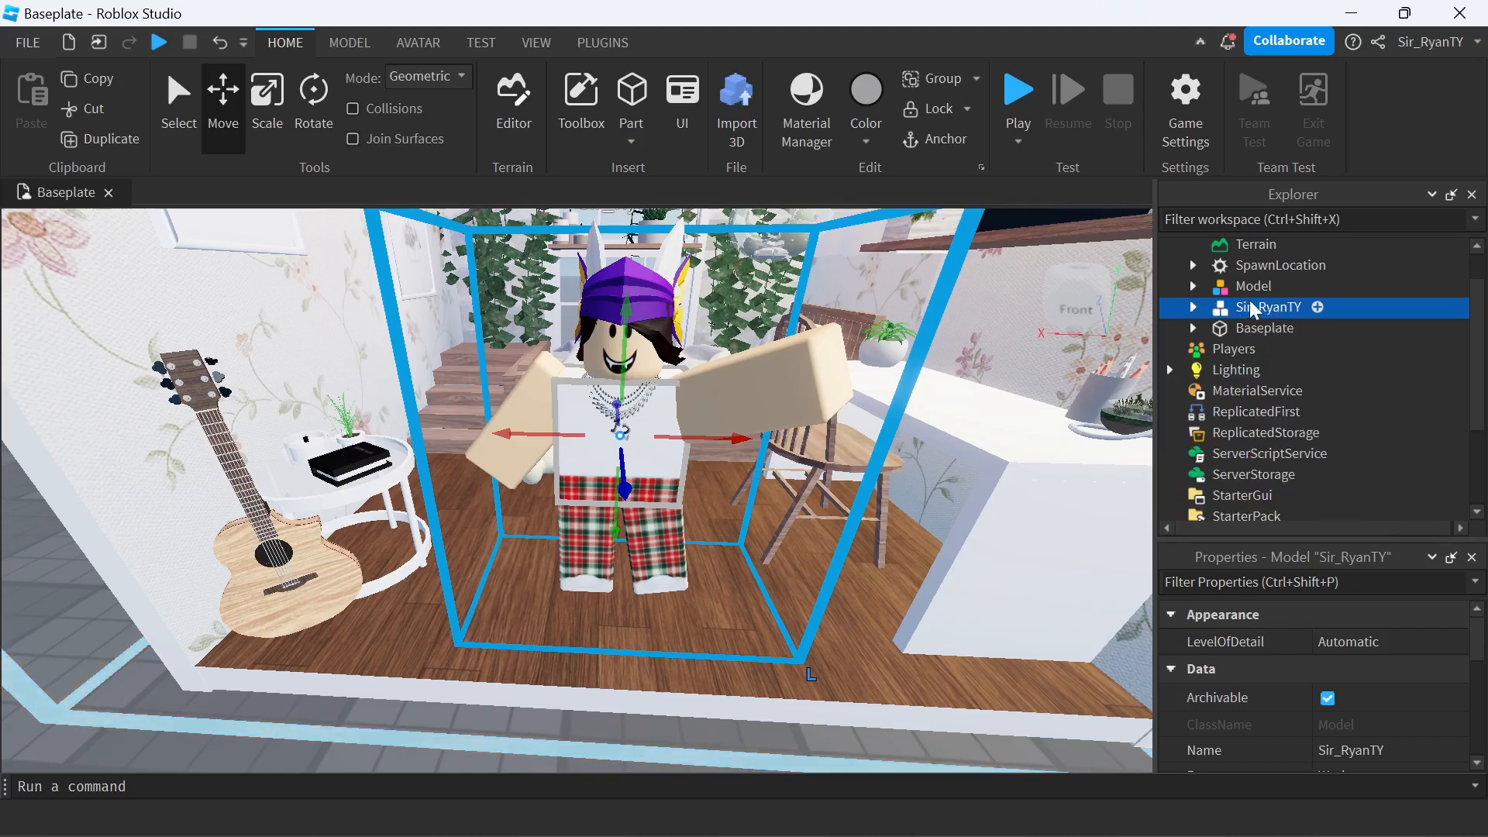
Change the avatar model's settings so its name tag no longer shows
{"action": "right_click", "coordinate": [1267, 306]}
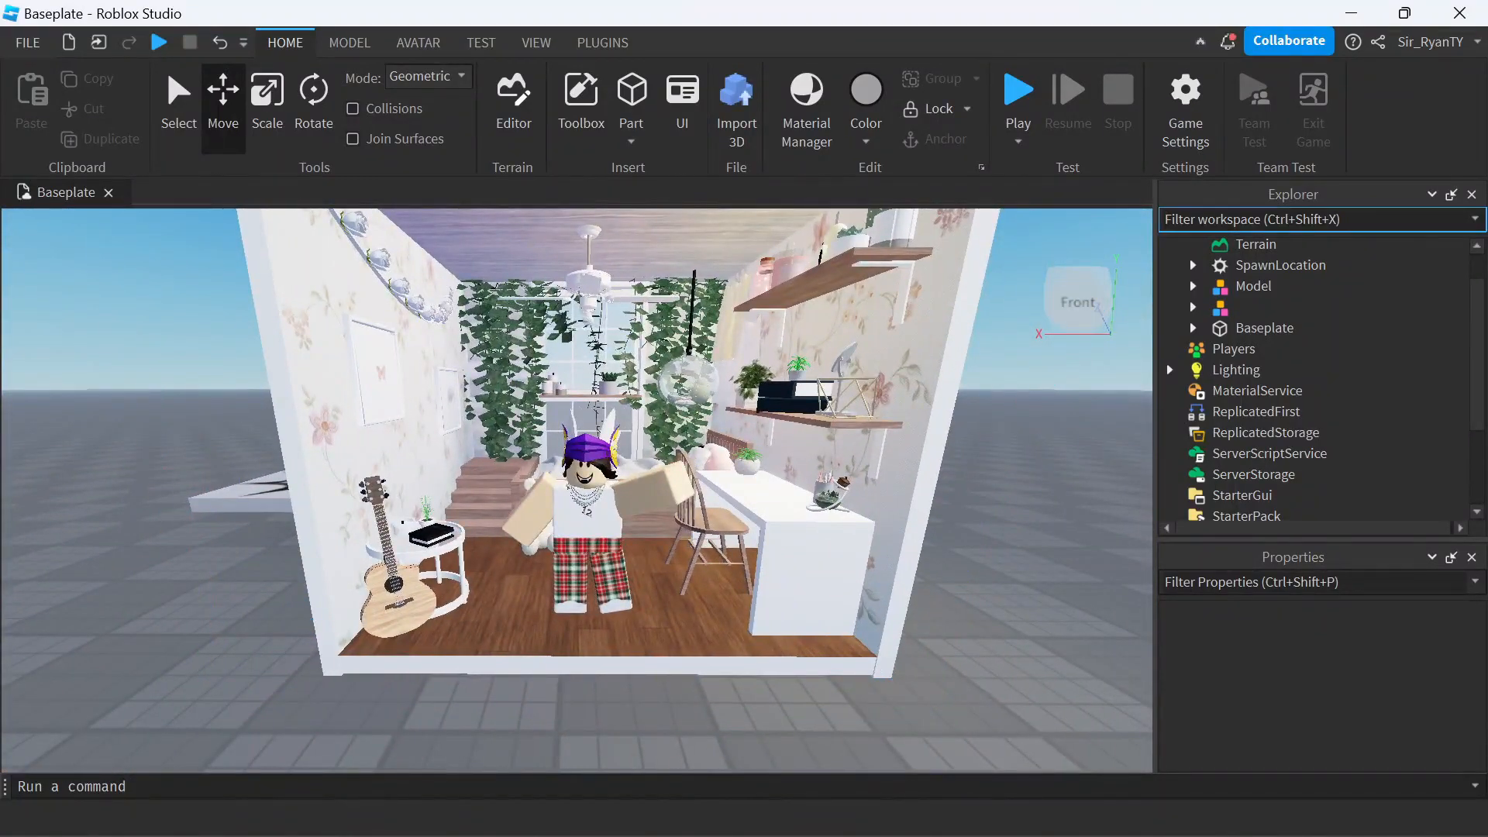
Filter Explorer for 'bas', delete the Baseplate, and start a playtest
{"action": "type", "text": "bas"}
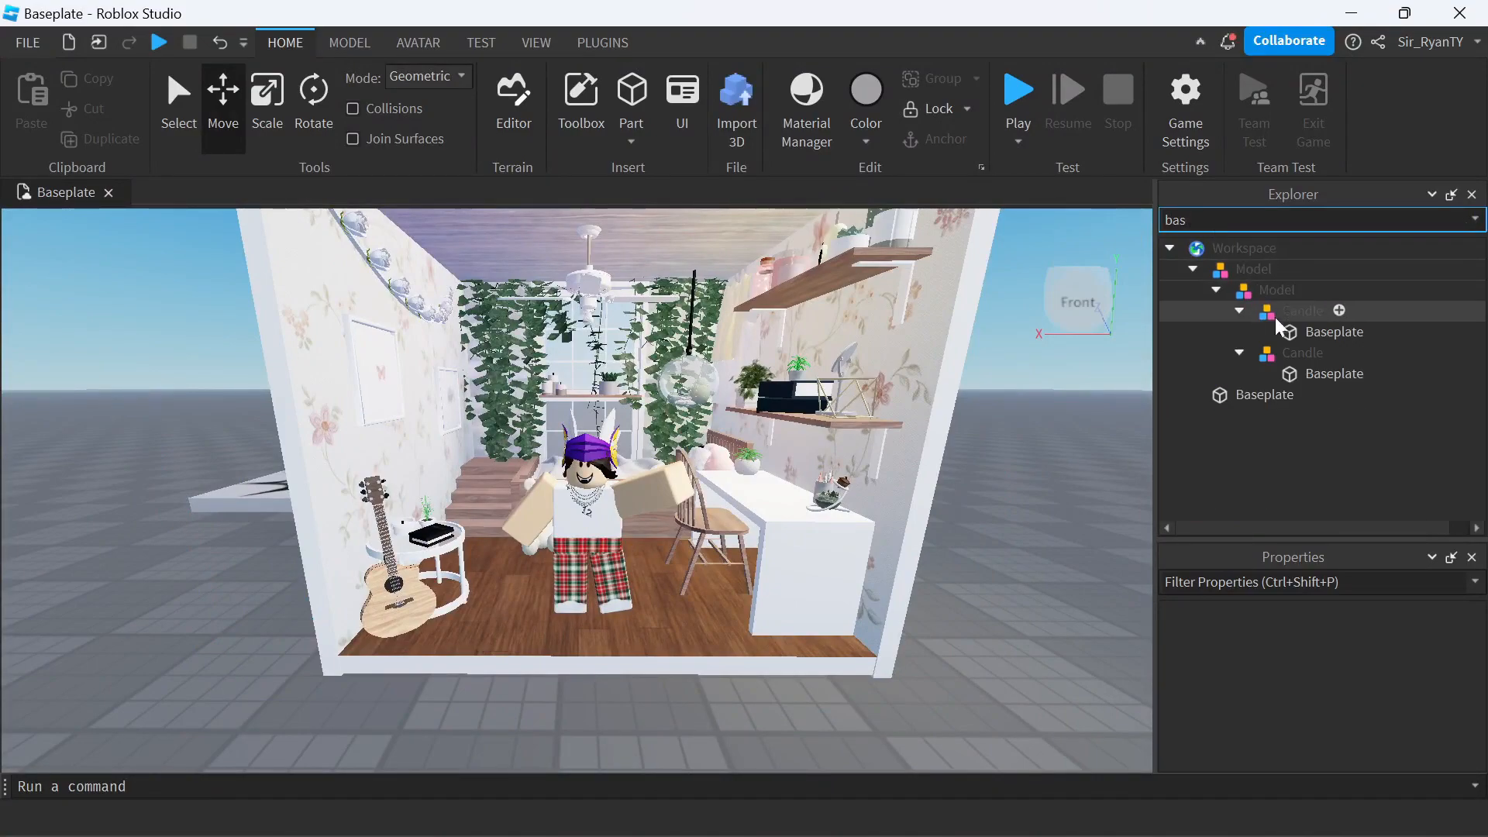
{"action": "right_click", "coordinate": [1302, 311]}
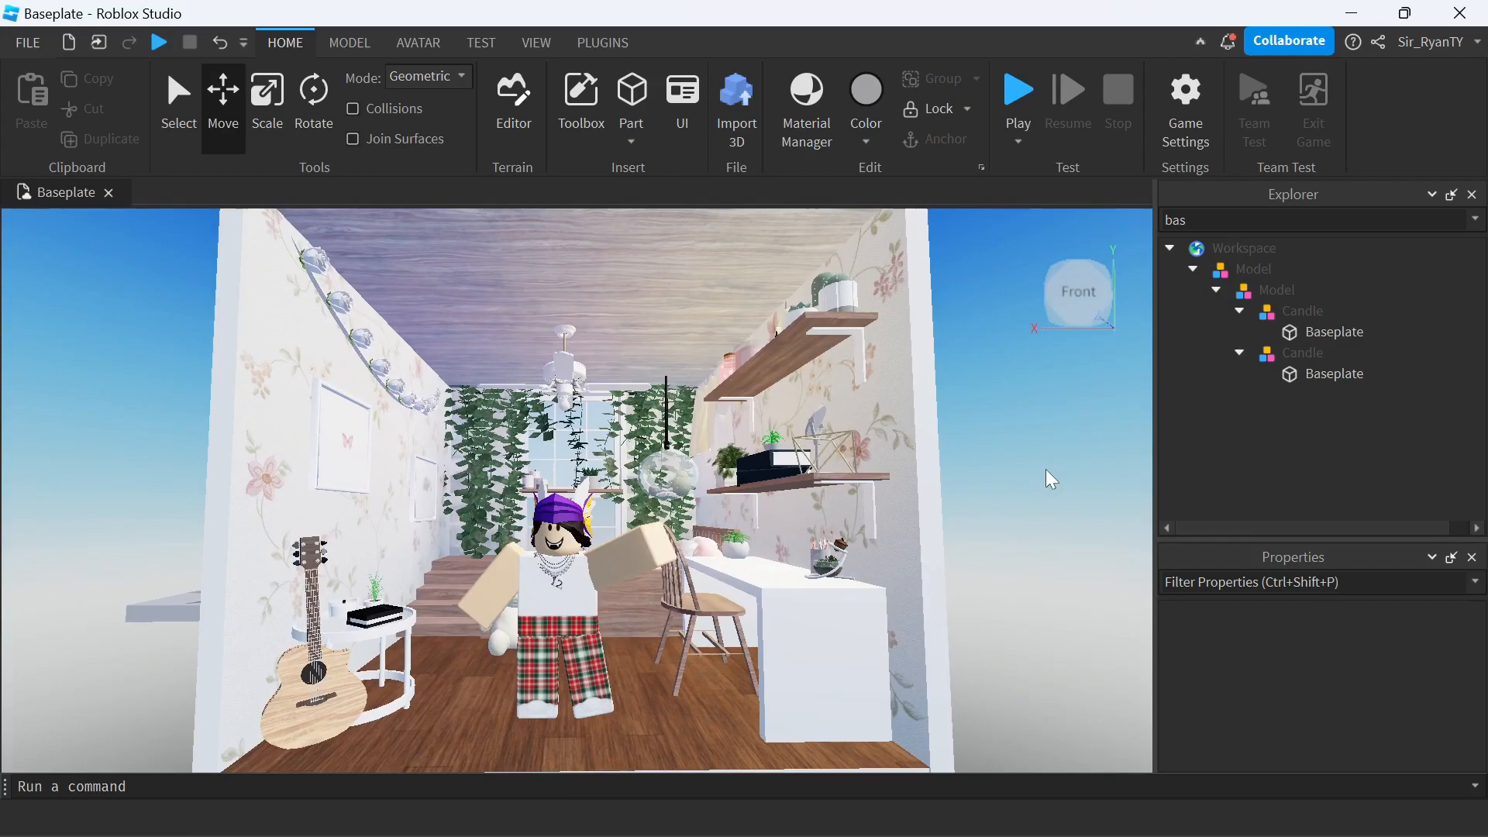
{"action": "left_click", "coordinate": [1017, 88]}
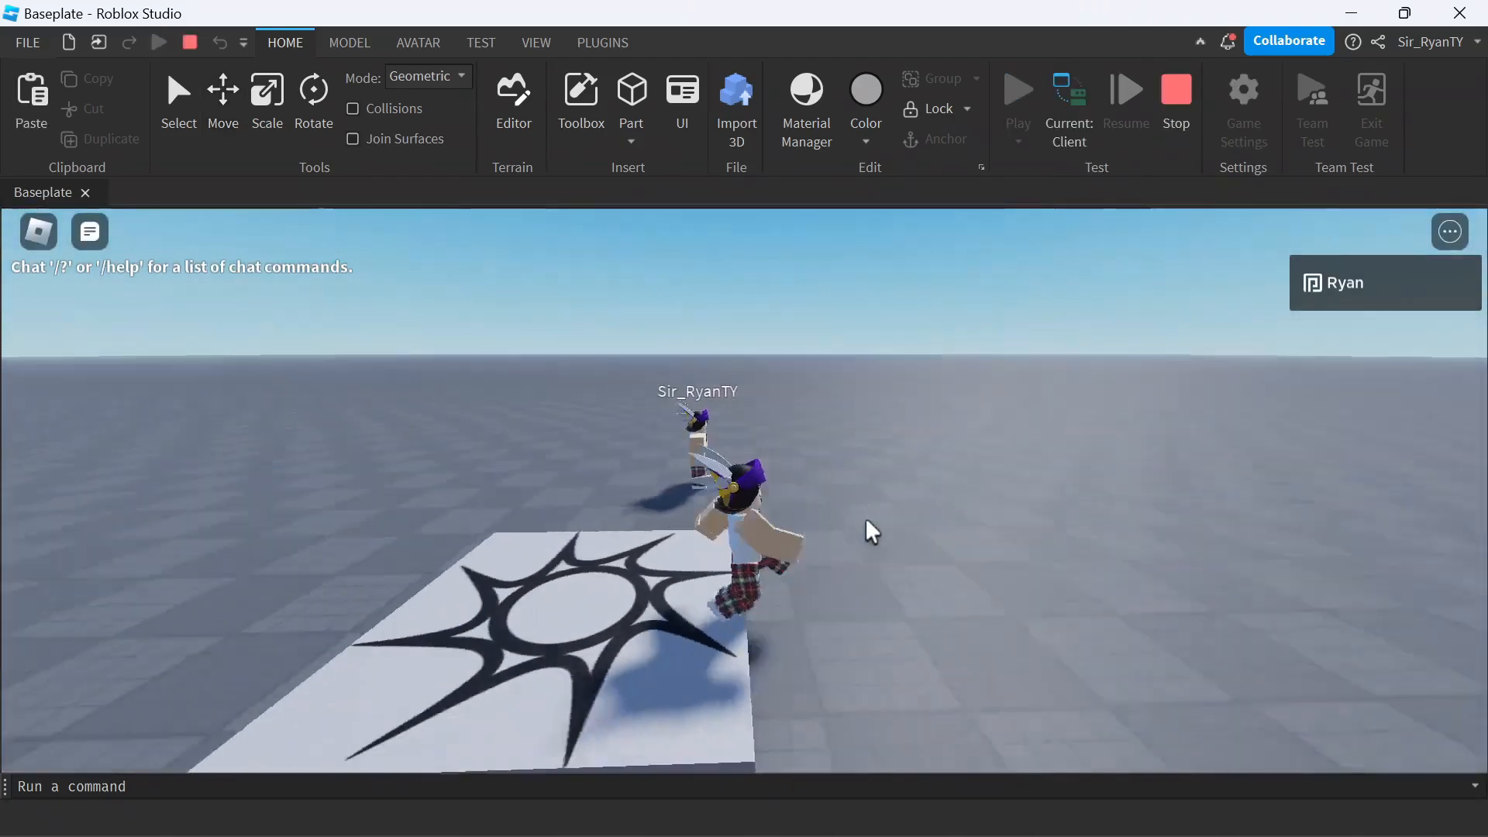